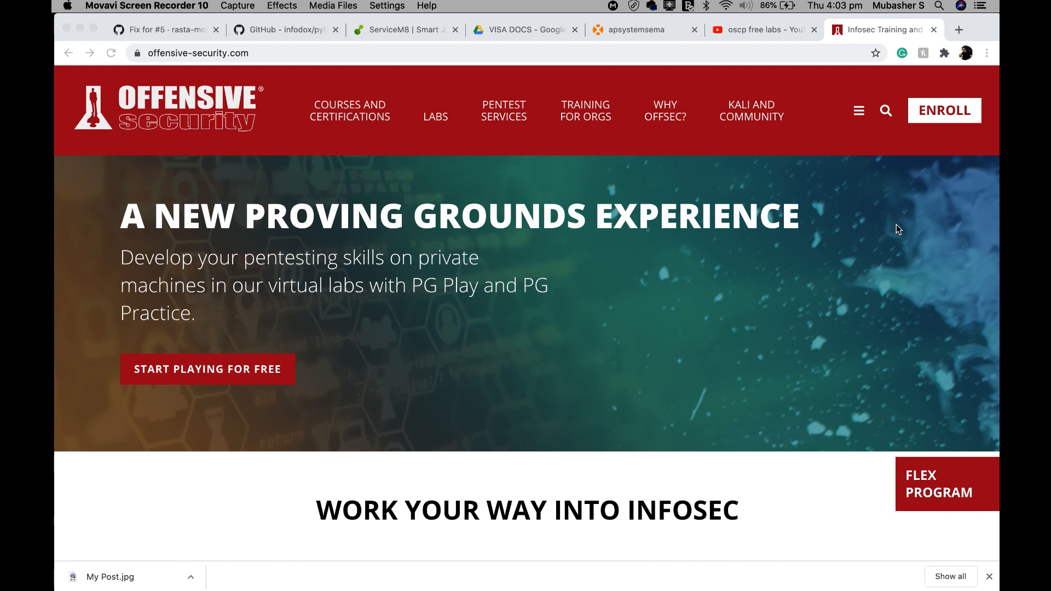
{"action": "mouse_move", "coordinate": [441, 117]}
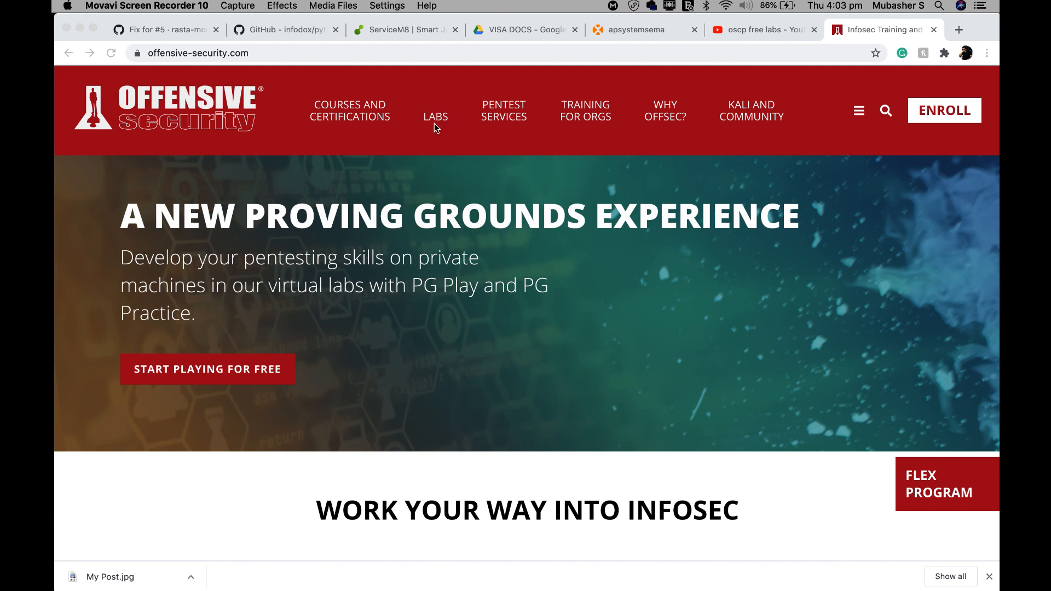
Go to the site's Labs section from the top navigation bar.
{"action": "left_click", "coordinate": [436, 117]}
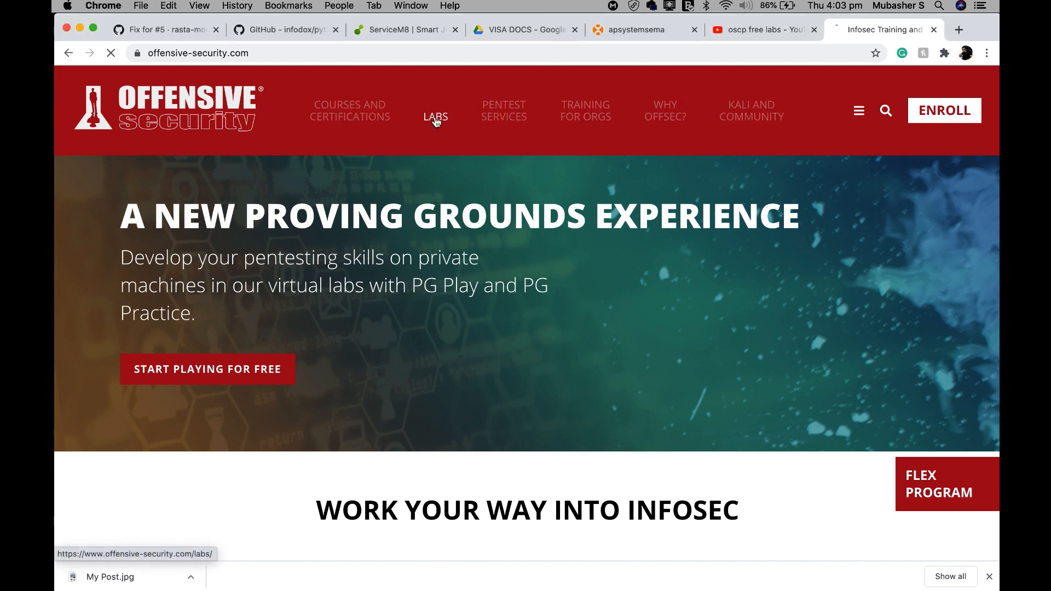
Review the Proving Grounds editions and open the Play/Practice offering under Get Started.
{"action": "left_click", "coordinate": [436, 116]}
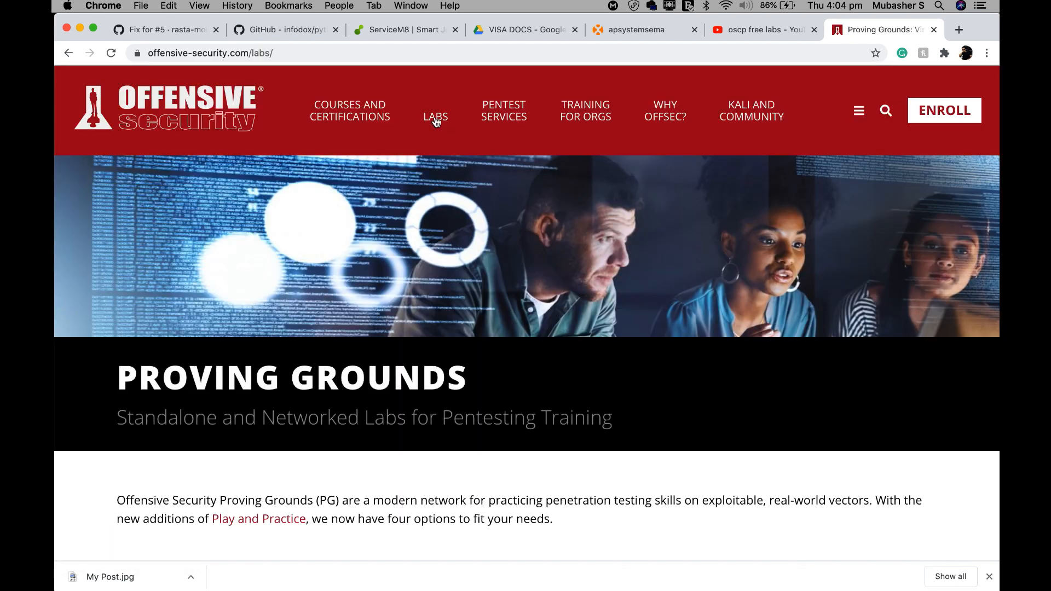
{"action": "scroll", "scroll_direction": "down", "scroll_amount": 3}
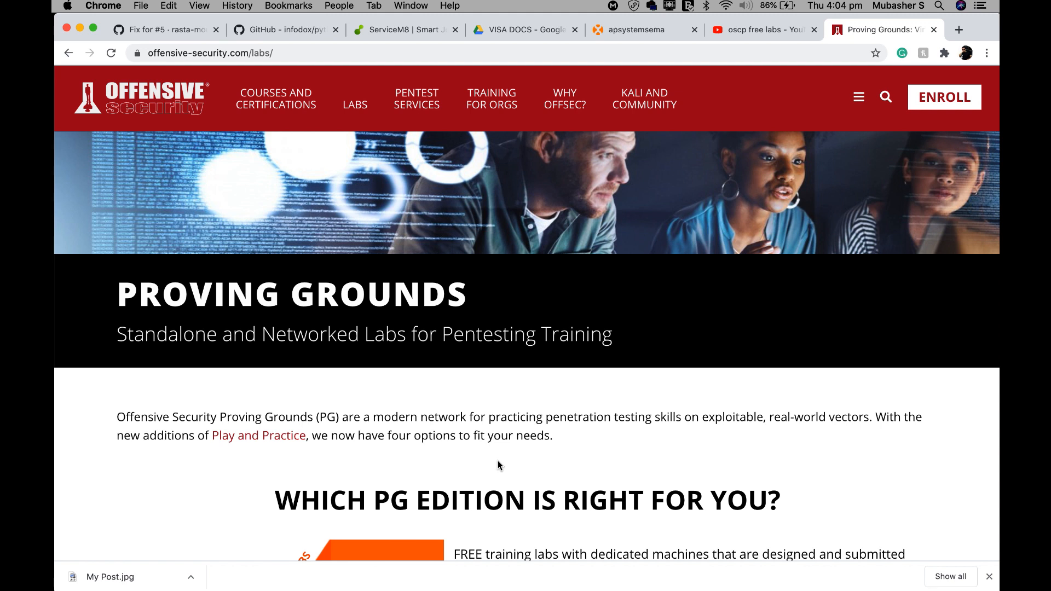
{"action": "scroll", "scroll_direction": "down", "scroll_amount": 3}
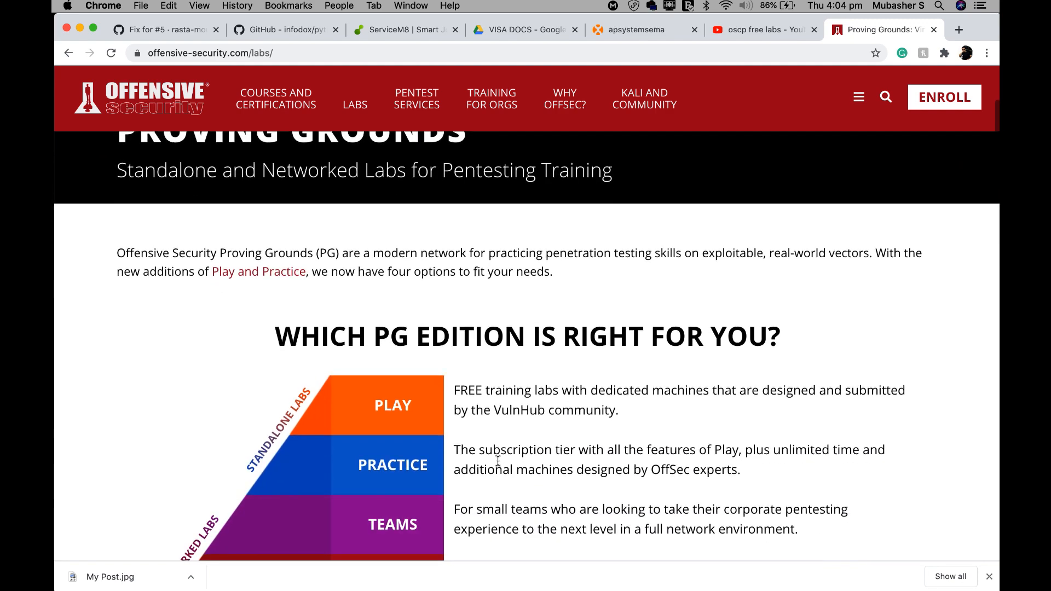
{"action": "scroll", "scroll_direction": "down", "scroll_amount": 3}
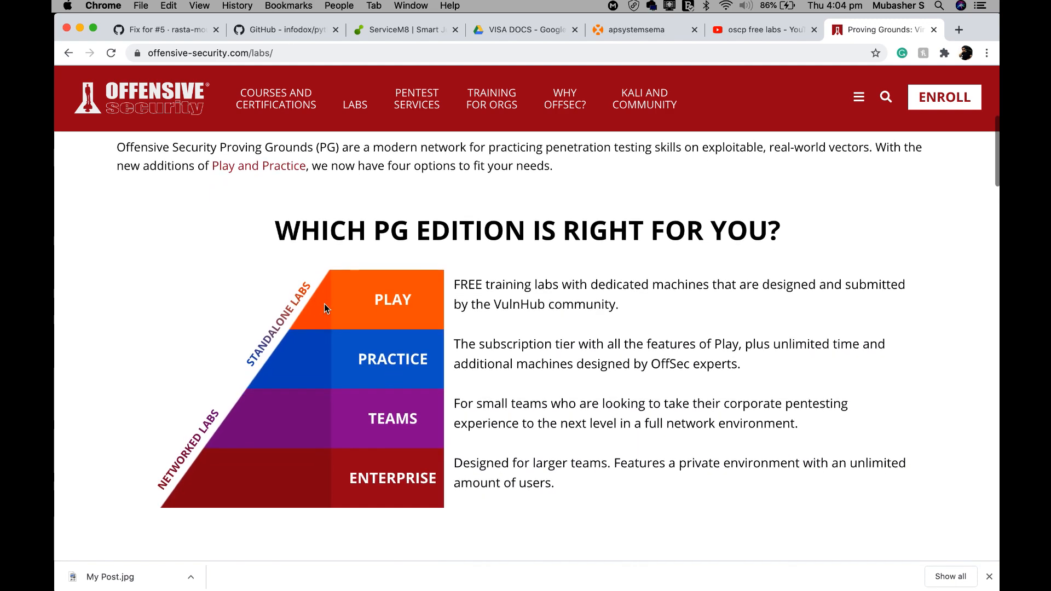
{"action": "mouse_move", "coordinate": [495, 289]}
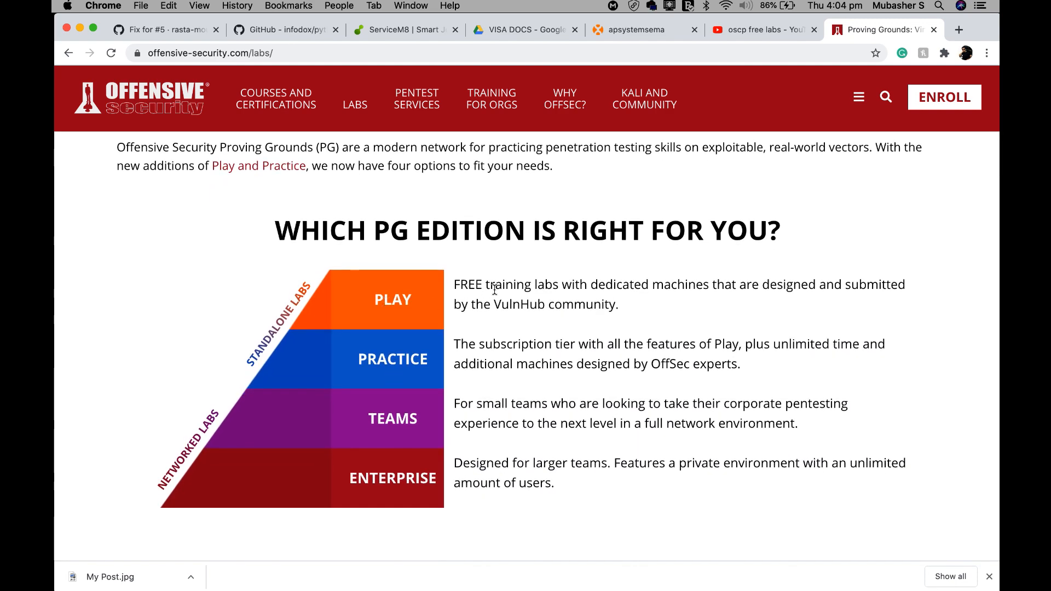
{"action": "mouse_move", "coordinate": [381, 366]}
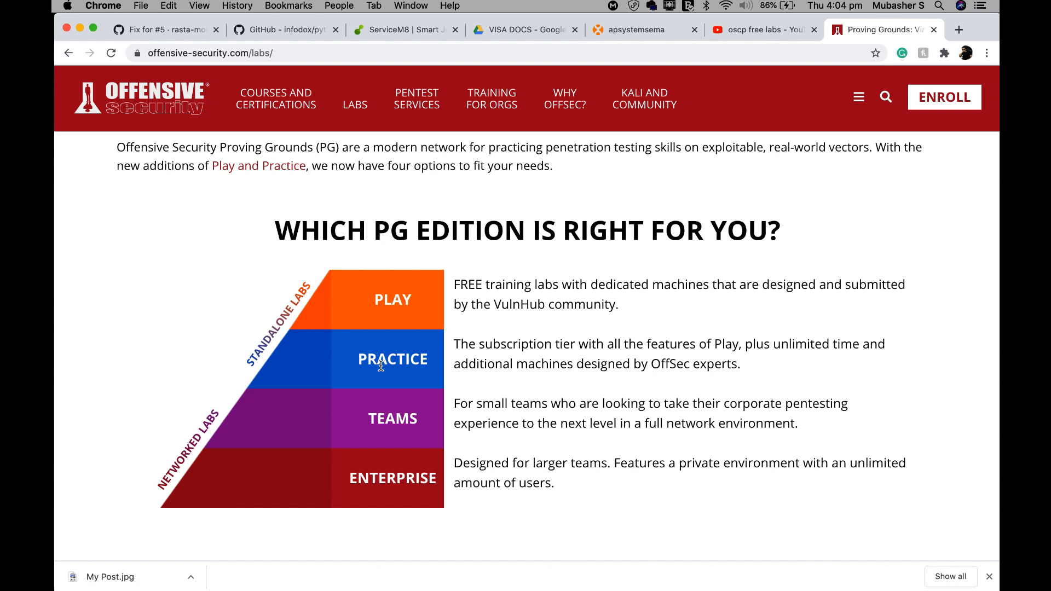
{"action": "mouse_move", "coordinate": [453, 483]}
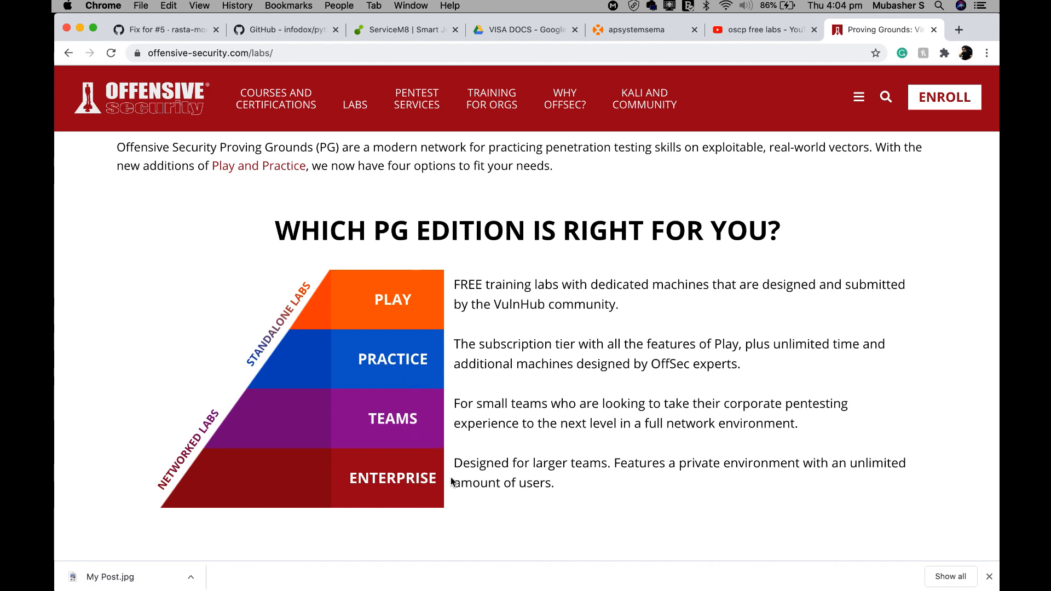
{"action": "scroll", "scroll_direction": "down", "scroll_amount": 3}
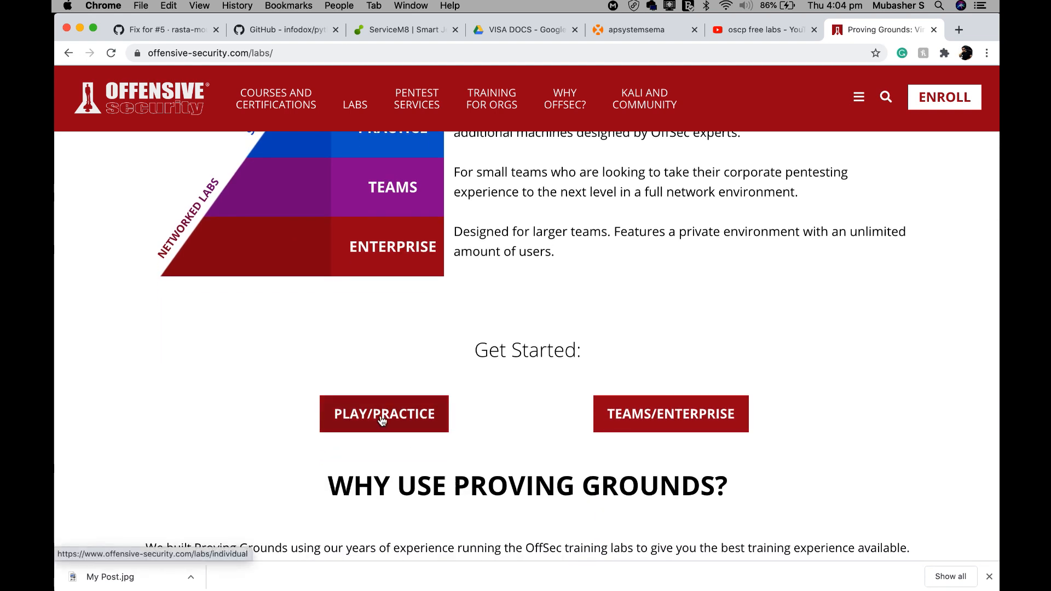
{"action": "left_click", "coordinate": [384, 414]}
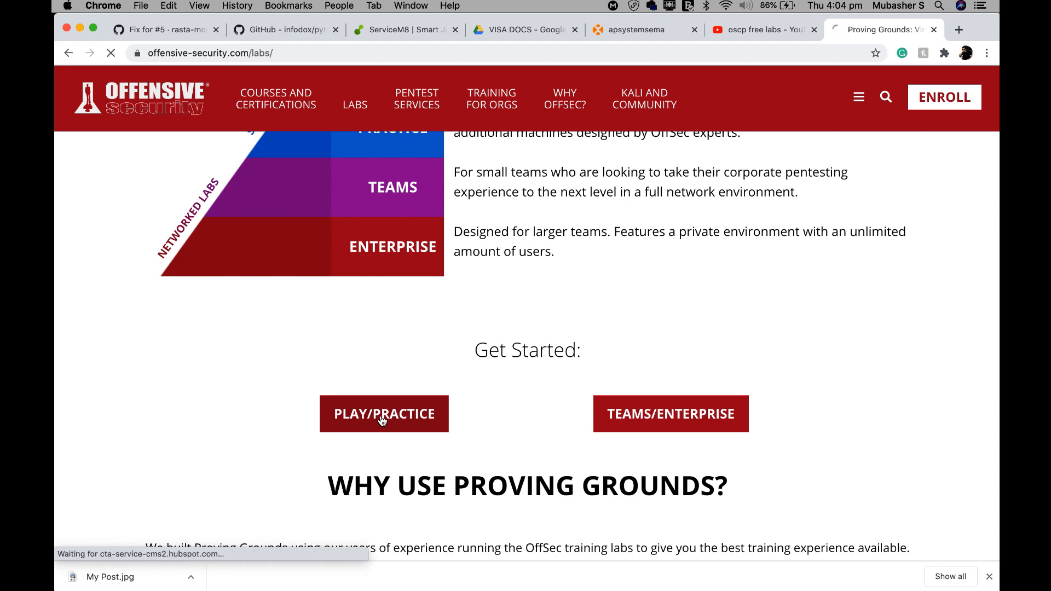
Scroll the Play and Practice page past the free Play and $19/month Practice cards to the comparison table.
{"action": "left_click", "coordinate": [384, 414]}
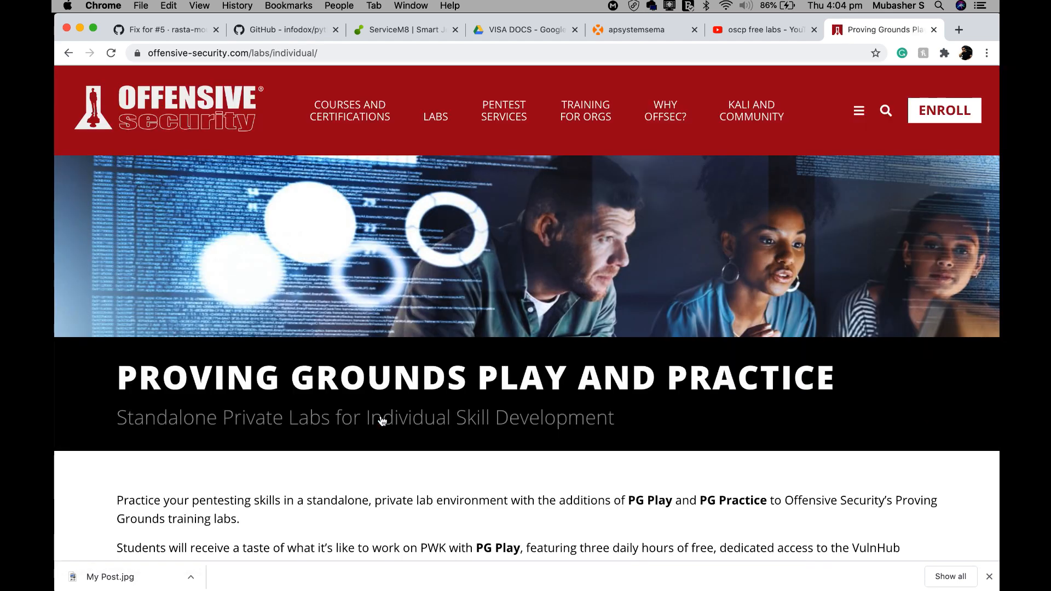
{"action": "scroll", "scroll_direction": "down", "scroll_amount": 3}
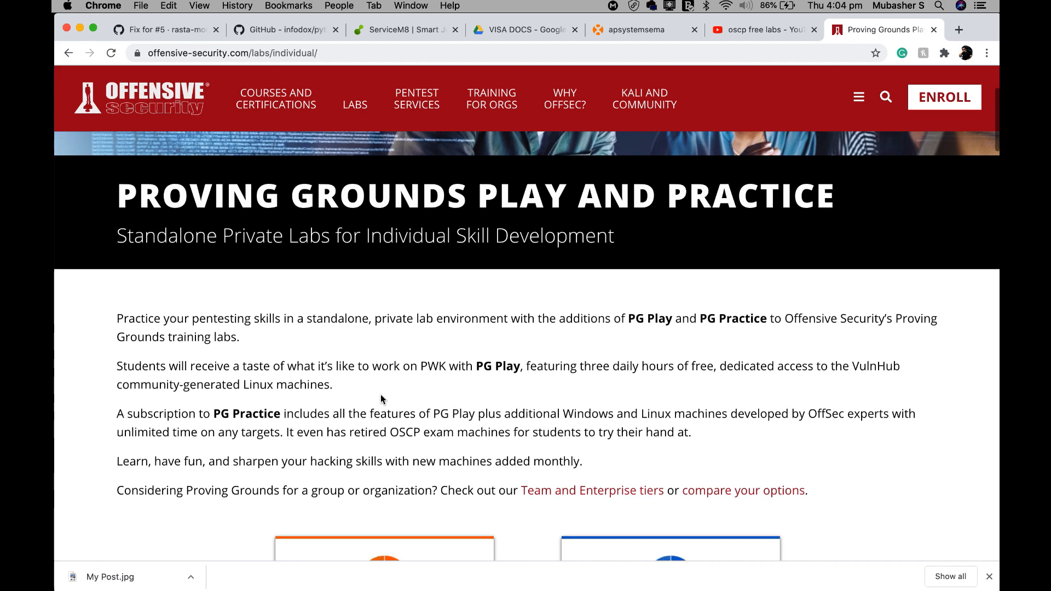
{"action": "scroll", "scroll_direction": "down", "scroll_amount": 3}
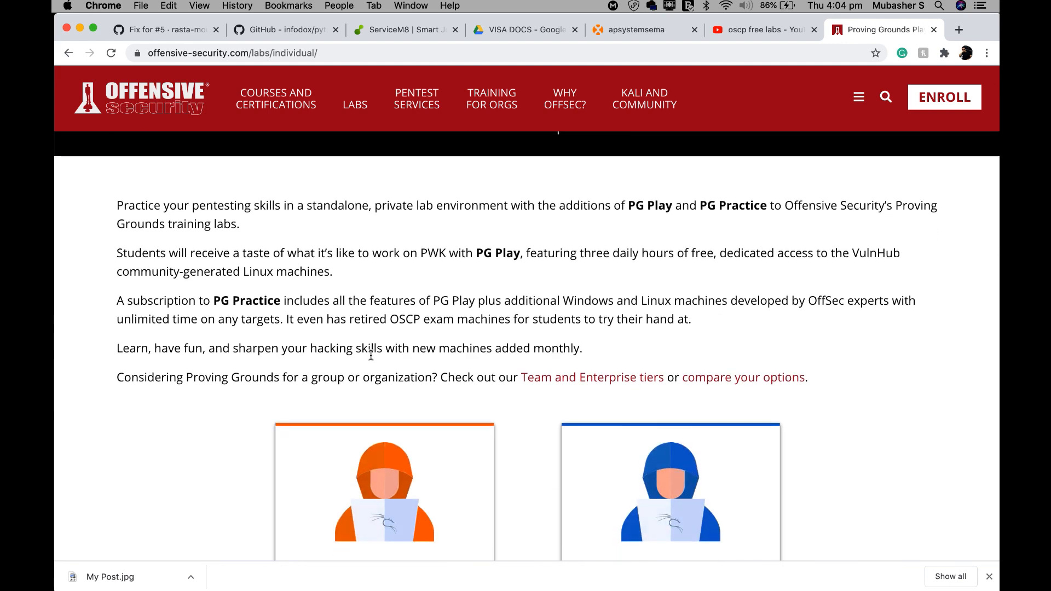
{"action": "scroll", "scroll_direction": "down", "scroll_amount": 3}
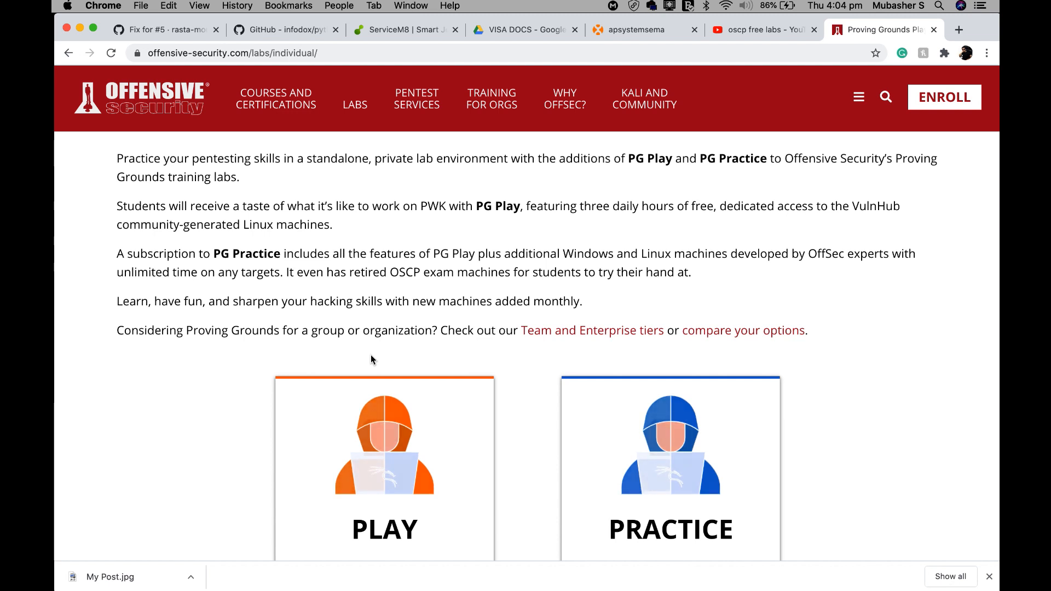
{"action": "scroll", "scroll_direction": "down", "scroll_amount": 3}
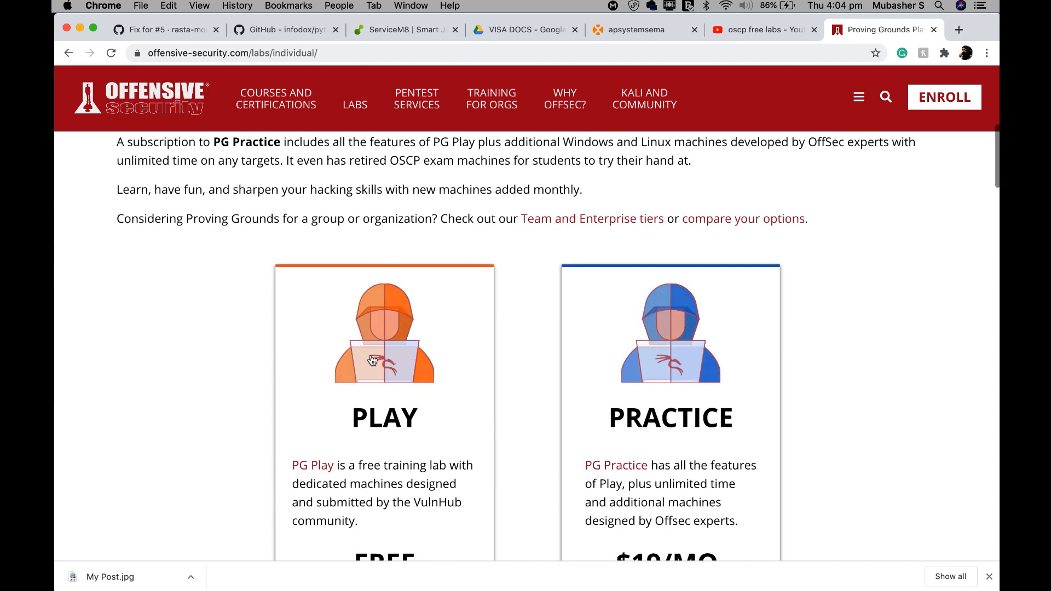
{"action": "scroll", "scroll_direction": "down", "scroll_amount": 3}
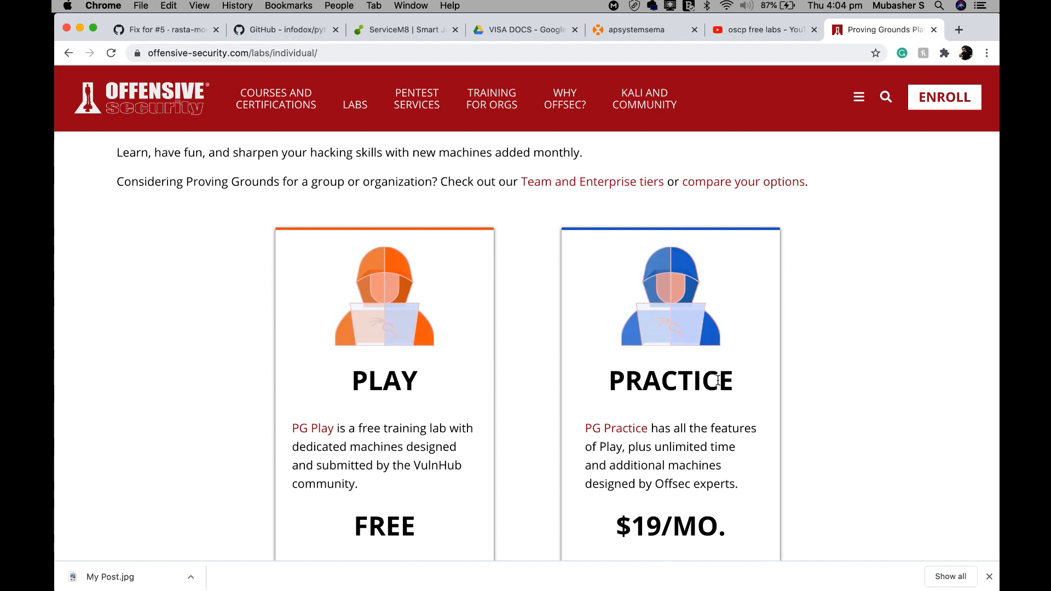
{"action": "scroll", "scroll_direction": "down", "scroll_amount": 3}
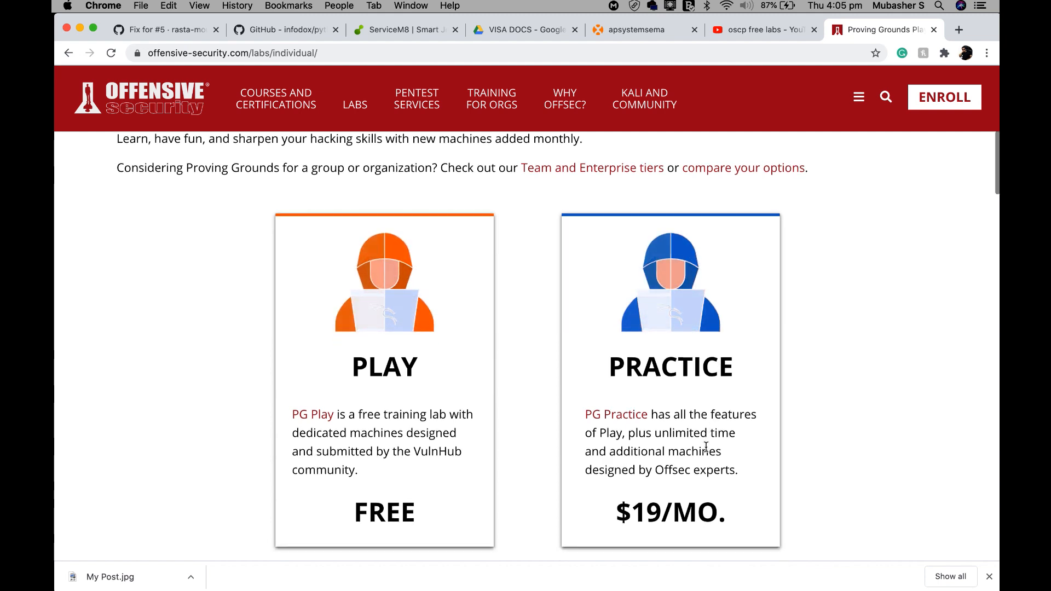
{"action": "scroll", "scroll_direction": "down", "scroll_amount": 3}
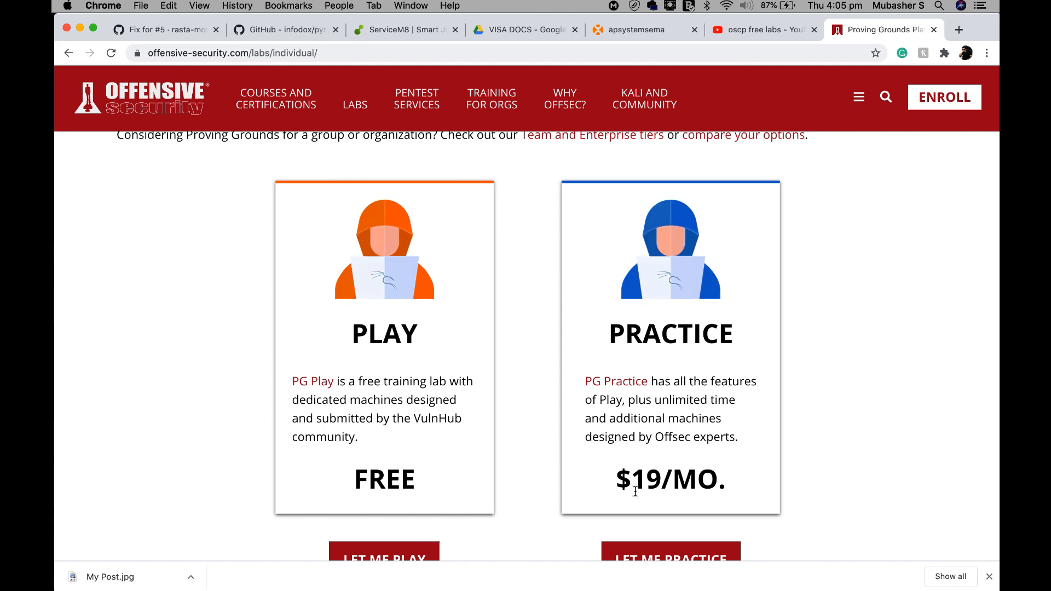
{"action": "scroll", "scroll_direction": "down", "scroll_amount": 3}
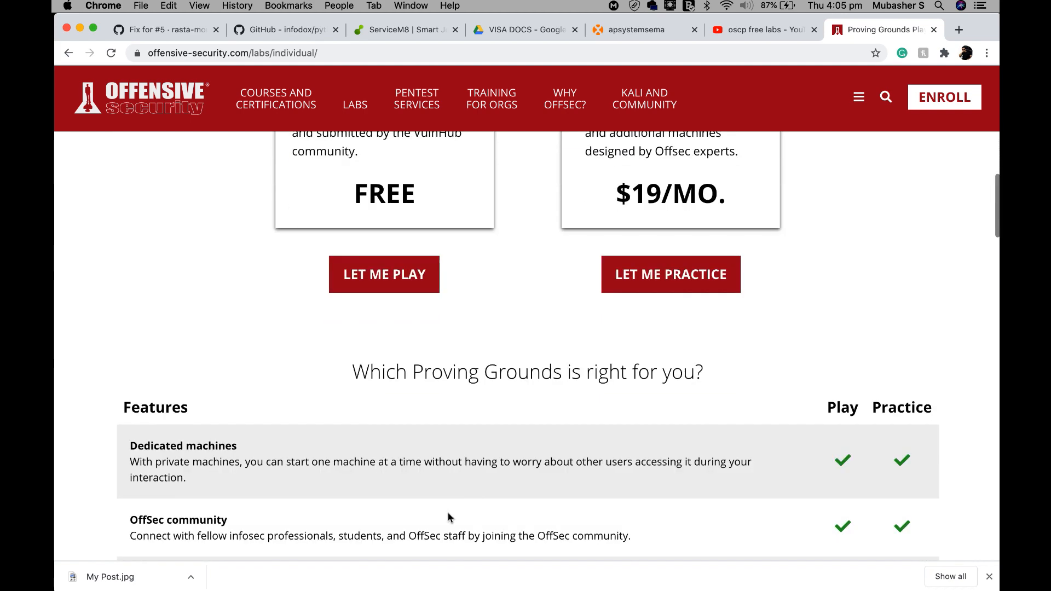
Scroll the comparison table down to the Windows OS and Unlimited time rows.
{"action": "scroll", "scroll_direction": "down", "scroll_amount": 3}
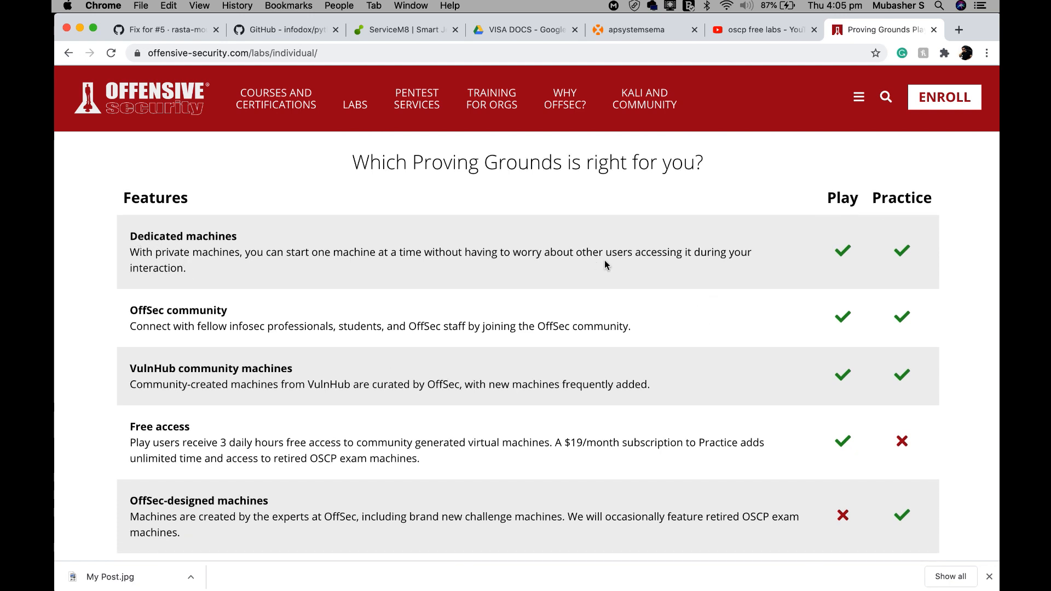
{"action": "scroll", "scroll_direction": "down", "scroll_amount": 3}
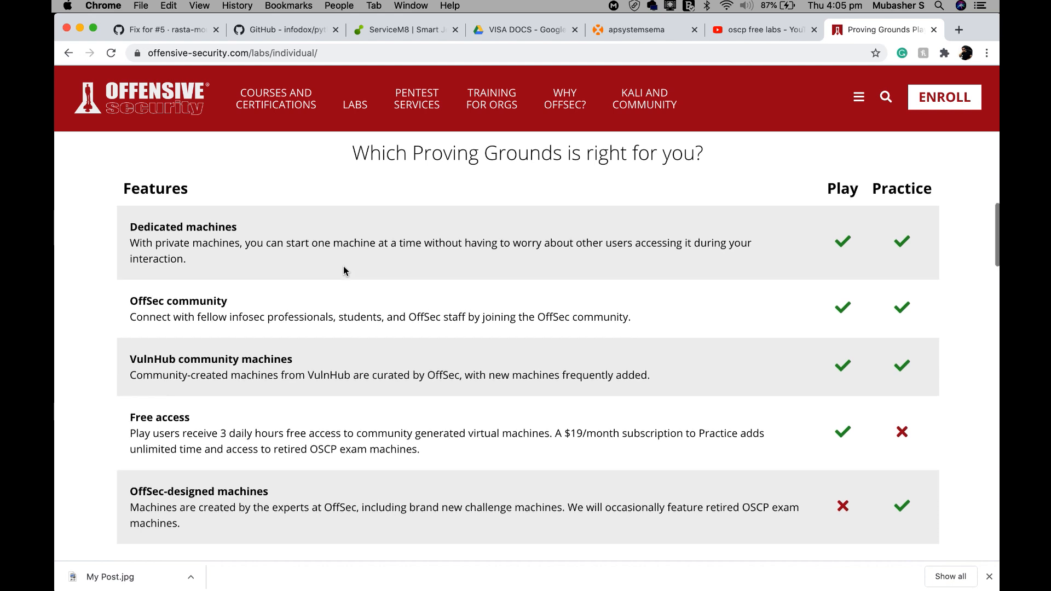
{"action": "mouse_move", "coordinate": [261, 263]}
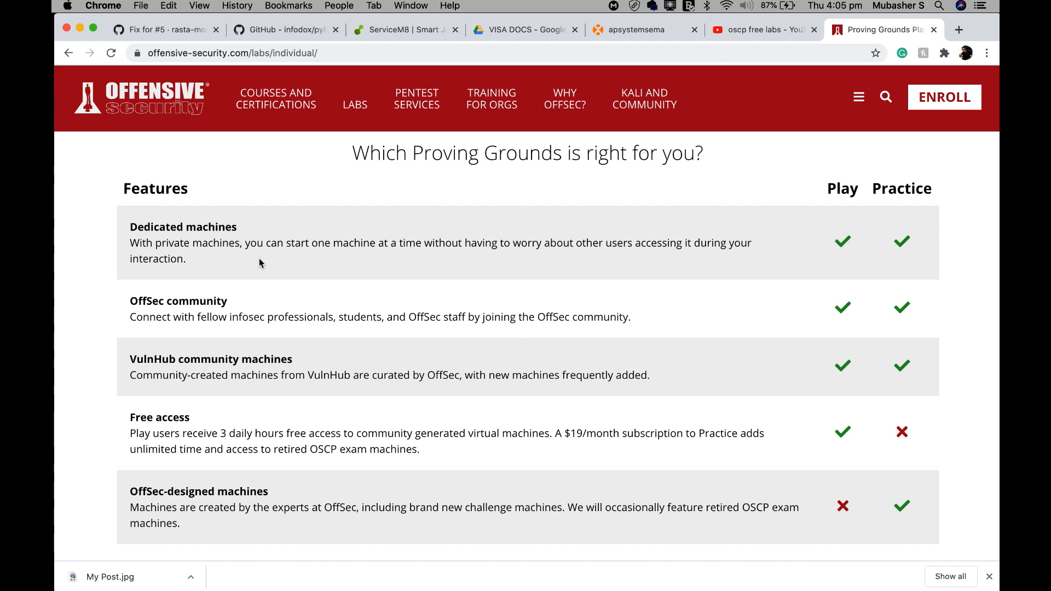
{"action": "mouse_move", "coordinate": [312, 348]}
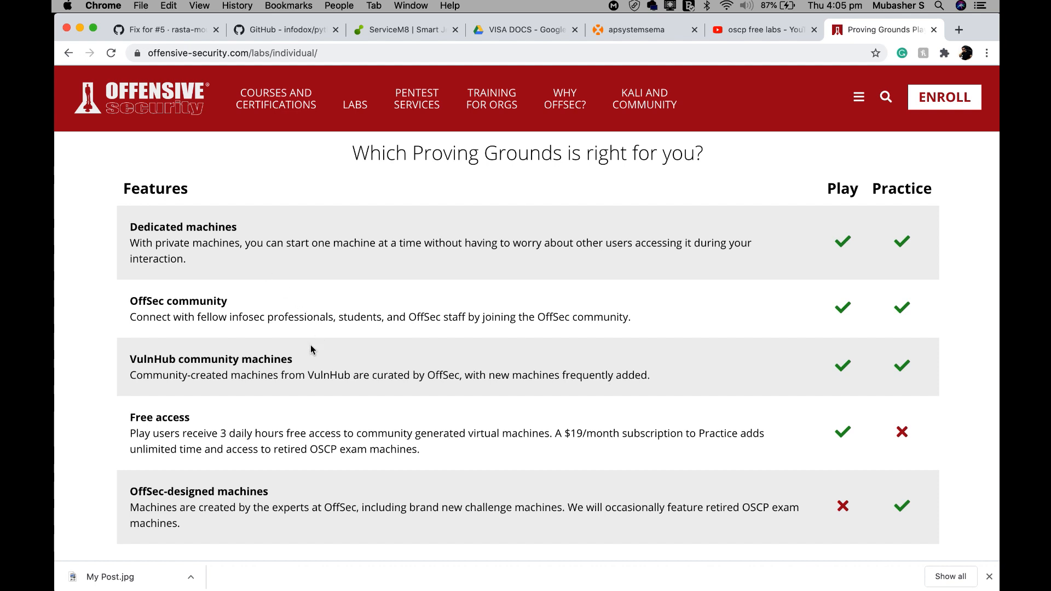
{"action": "scroll", "scroll_direction": "down", "scroll_amount": 3}
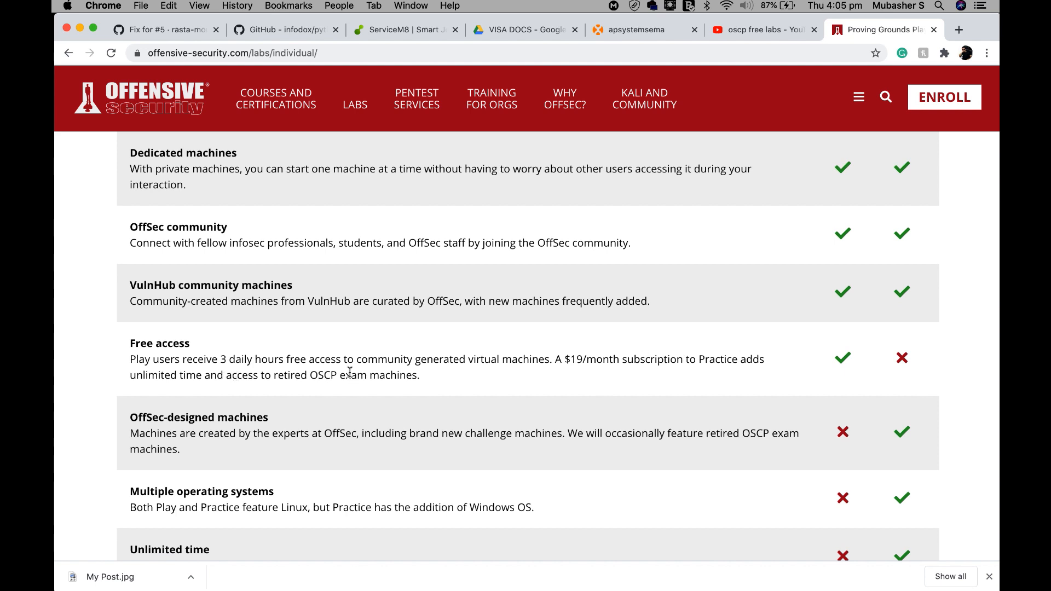
{"action": "mouse_move", "coordinate": [774, 380]}
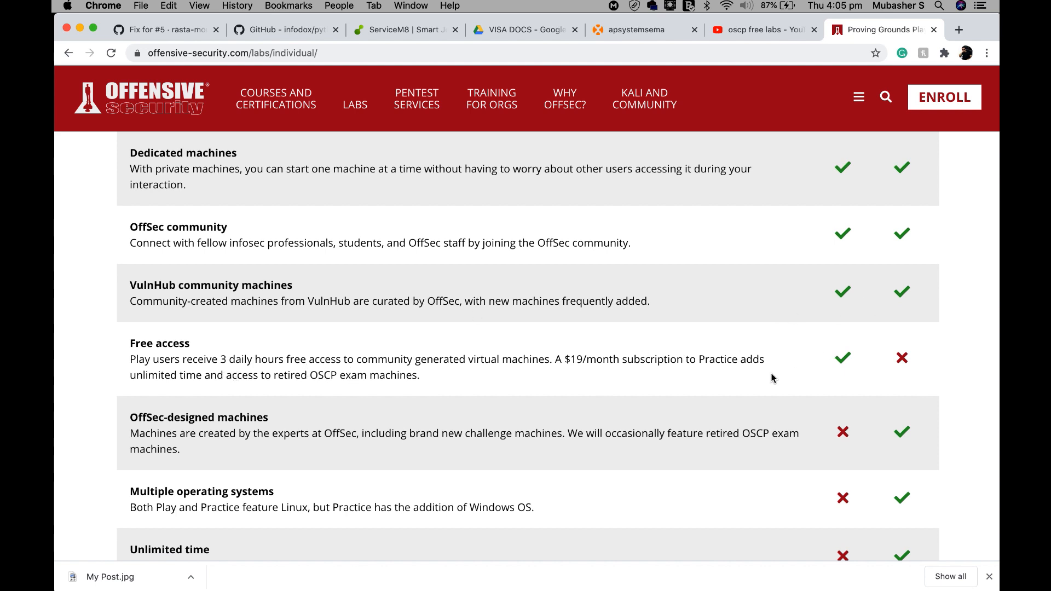
{"action": "scroll", "scroll_direction": "down", "scroll_amount": 3}
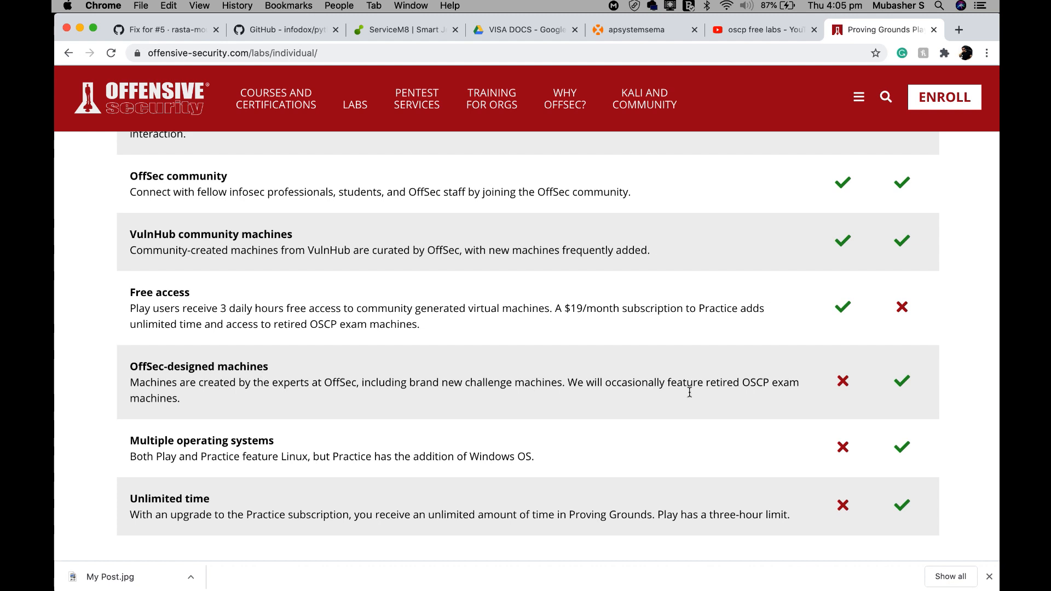
{"action": "mouse_move", "coordinate": [253, 396]}
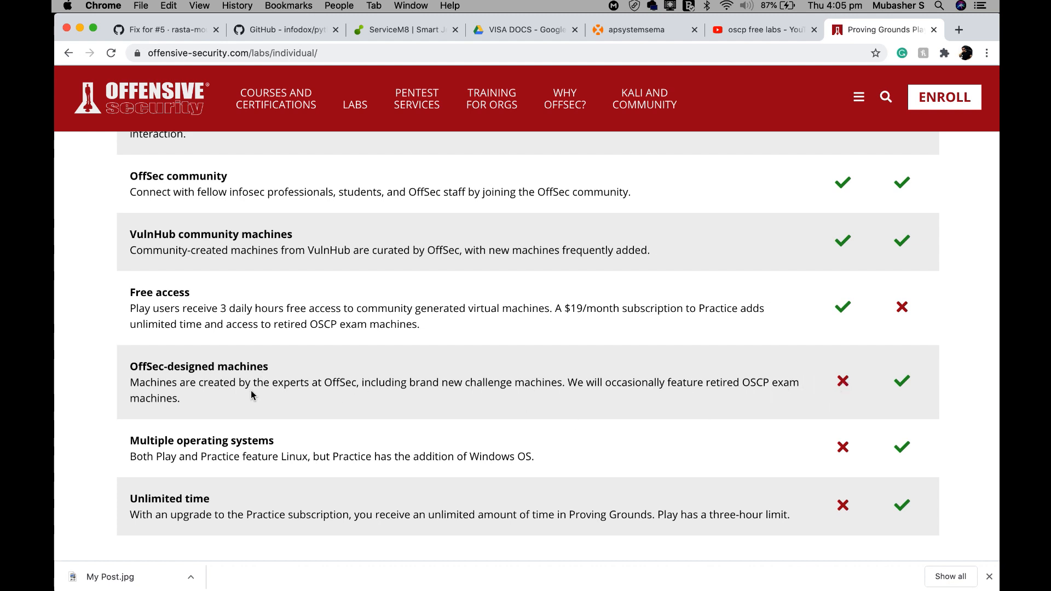
{"action": "mouse_move", "coordinate": [246, 390]}
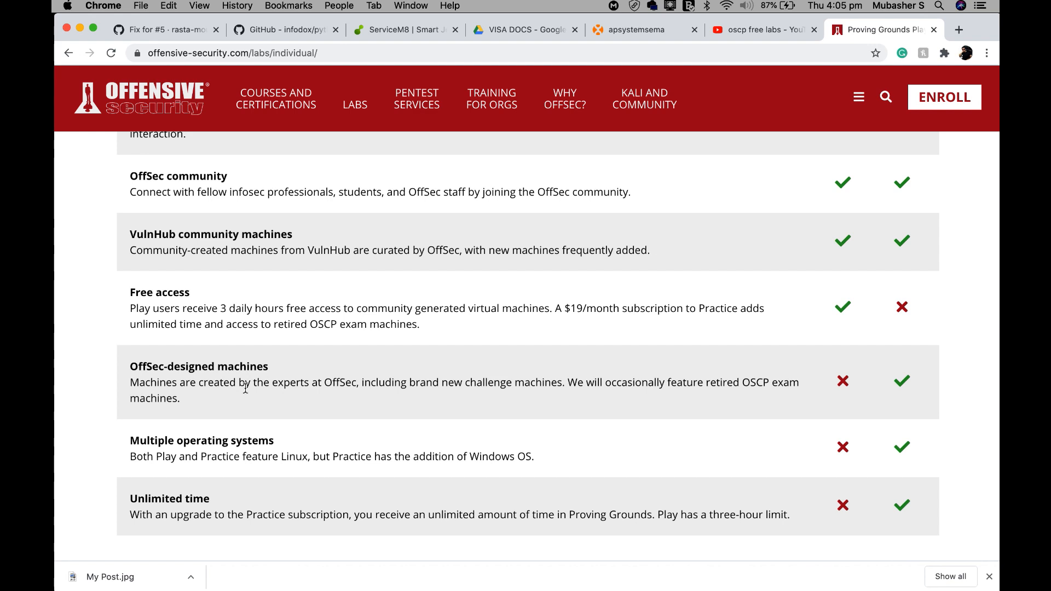
{"action": "mouse_move", "coordinate": [925, 365]}
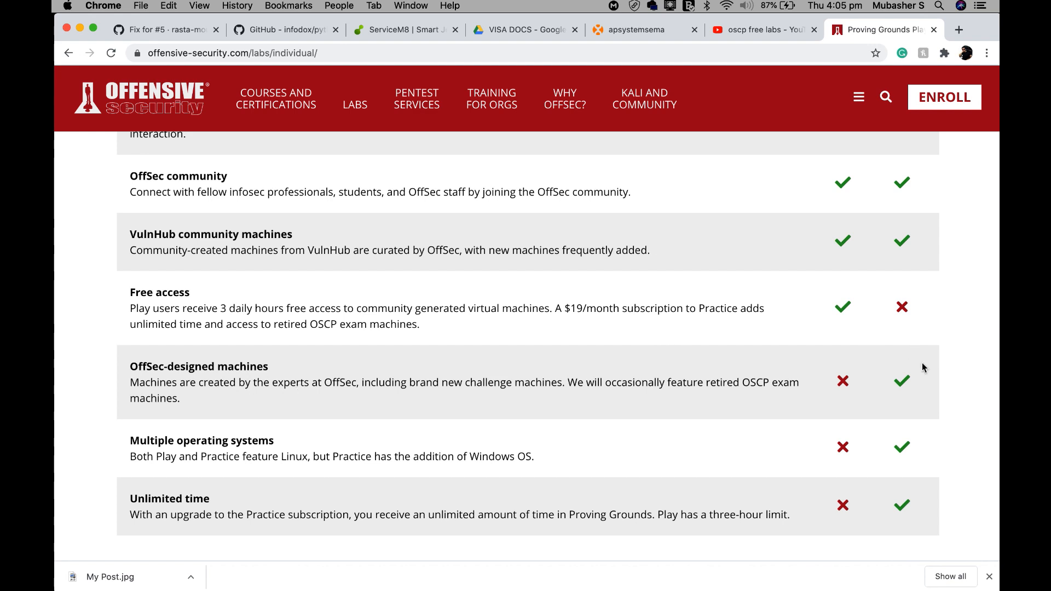
{"action": "mouse_move", "coordinate": [192, 406]}
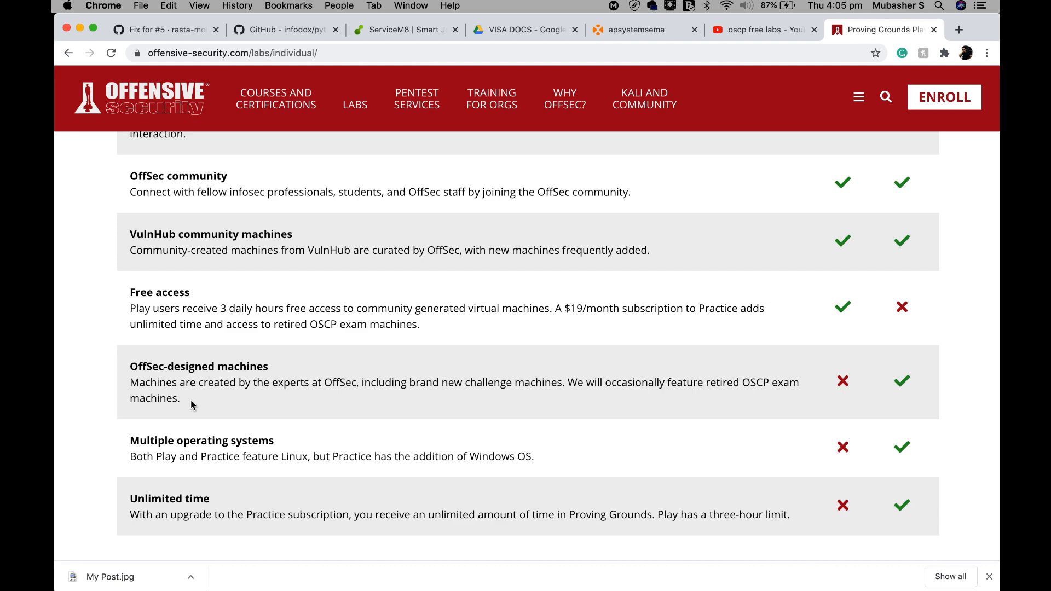
Scroll past the table to the 'See you in the Proving Grounds!' button.
{"action": "scroll", "scroll_direction": "down", "scroll_amount": 3}
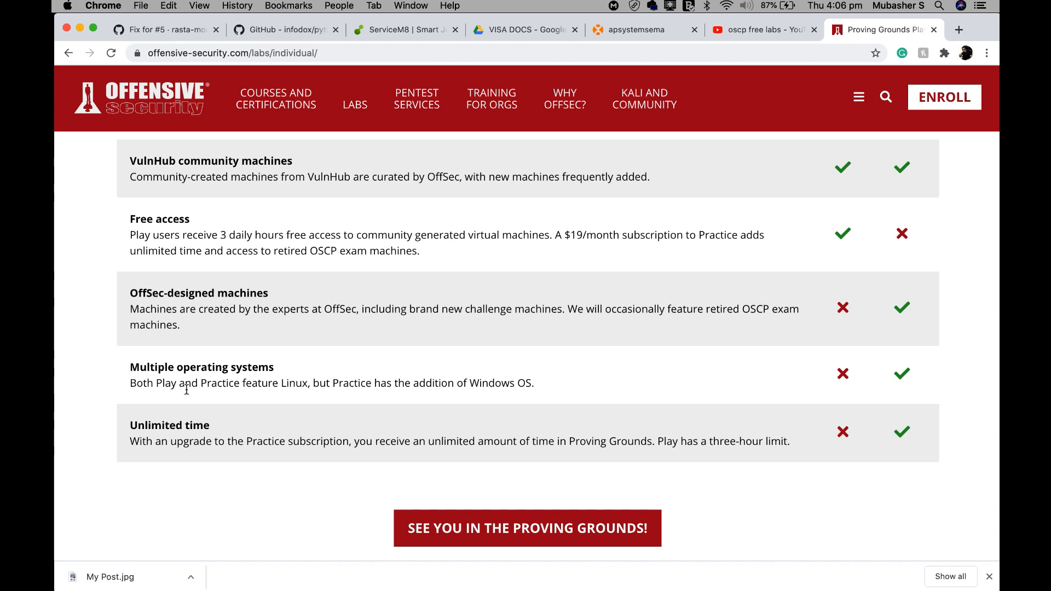
{"action": "mouse_move", "coordinate": [185, 441]}
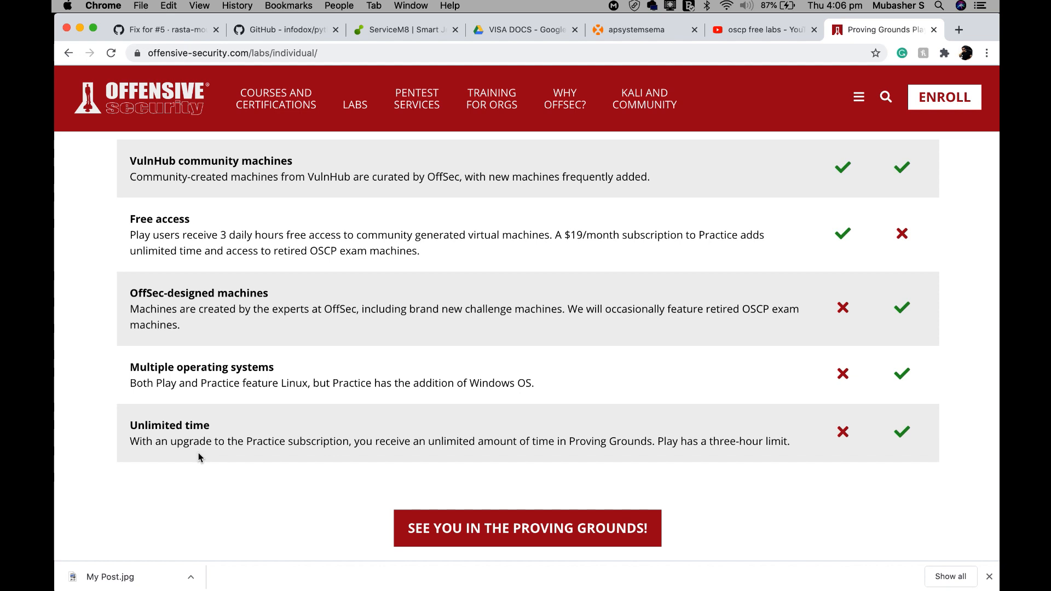
{"action": "mouse_move", "coordinate": [542, 492]}
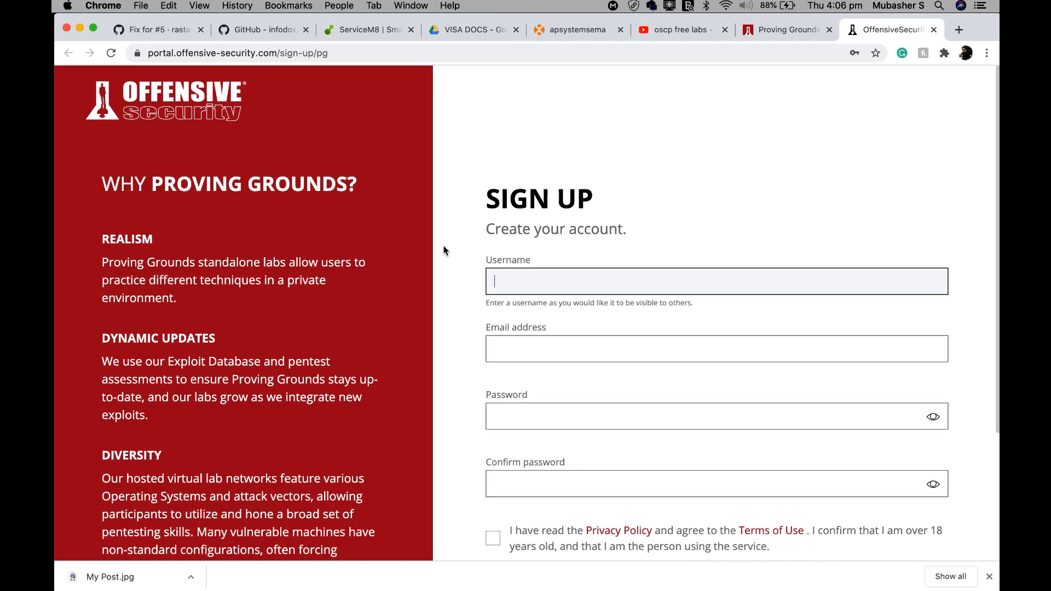
Scroll the Sign Up form down to the 'Already have an account? Sign In' link.
{"action": "scroll", "scroll_direction": "down", "scroll_amount": 3}
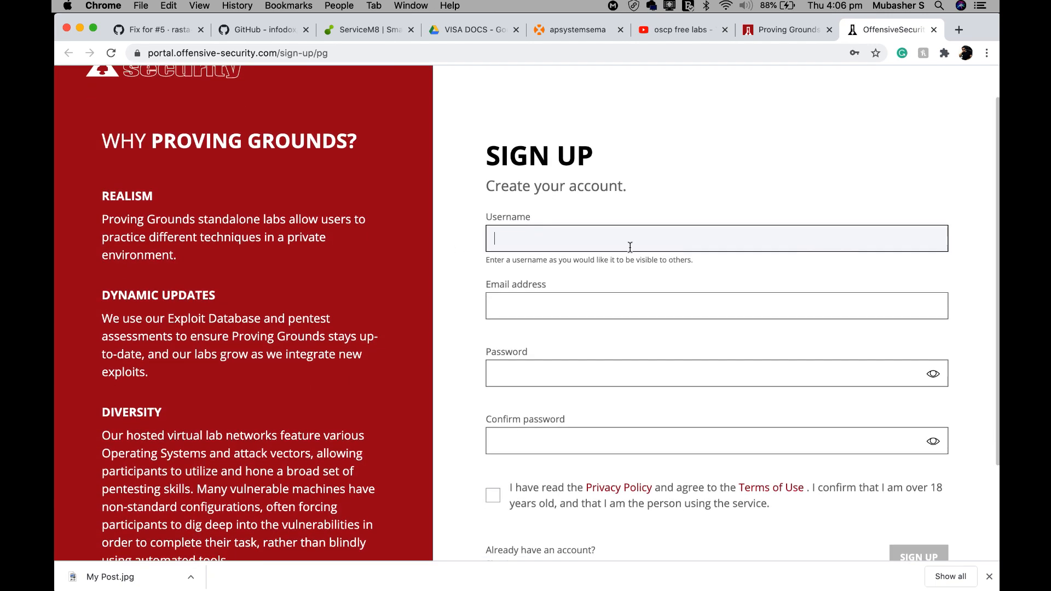
{"action": "scroll", "scroll_direction": "down", "scroll_amount": 3}
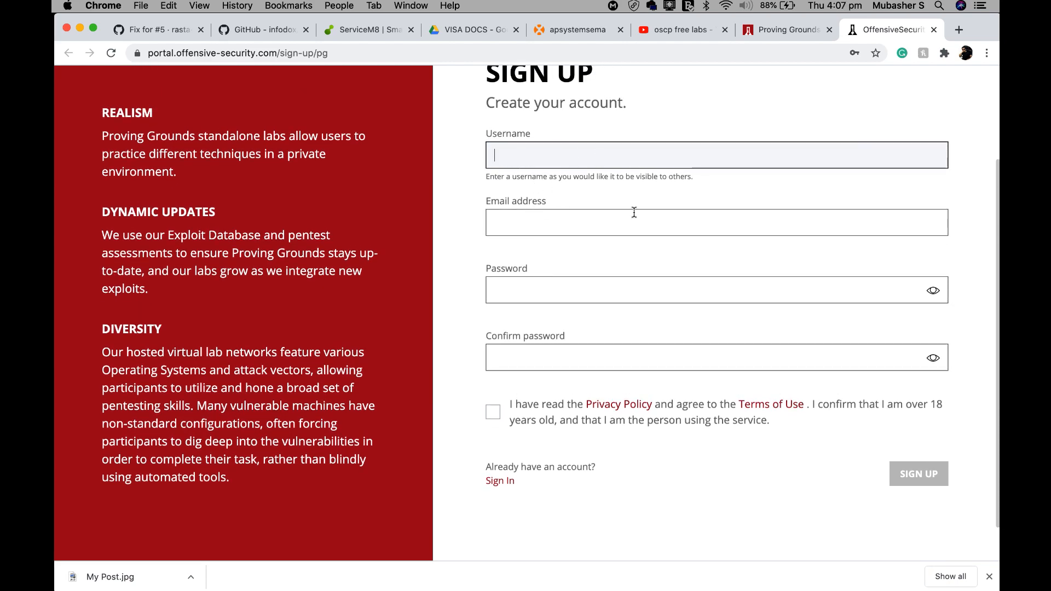
{"action": "scroll", "scroll_direction": "down", "scroll_amount": 3}
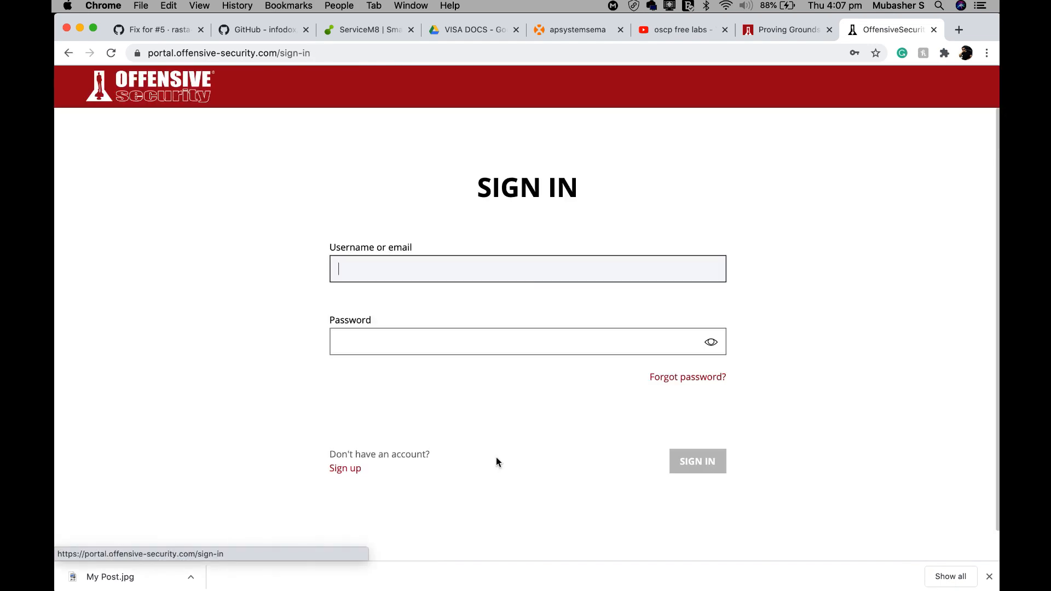
Sign in to the portal and continue the unfinished registration to the profile step.
{"action": "left_click", "coordinate": [697, 461]}
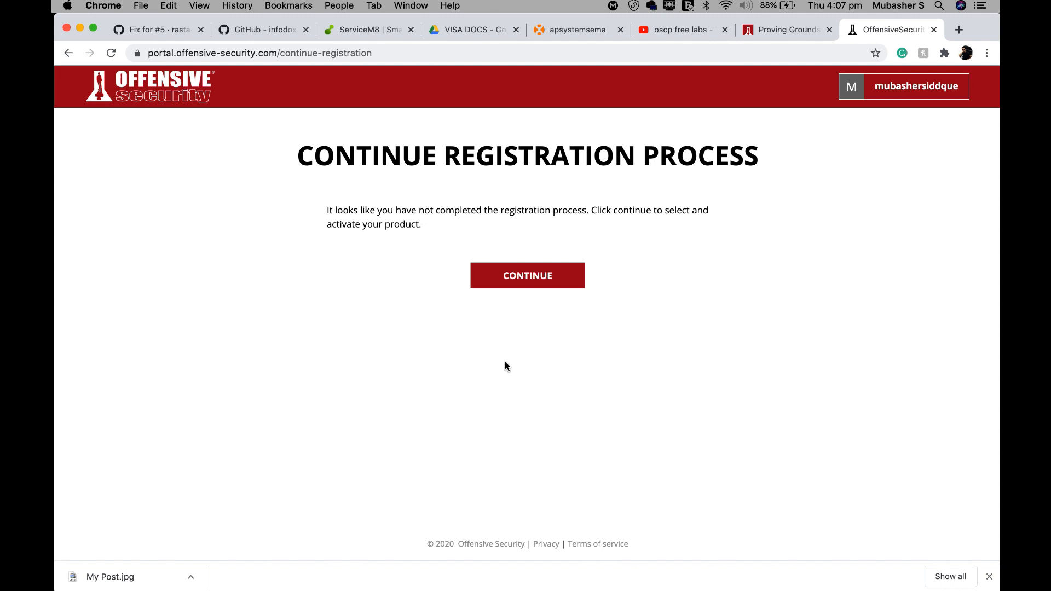
{"action": "mouse_move", "coordinate": [529, 283]}
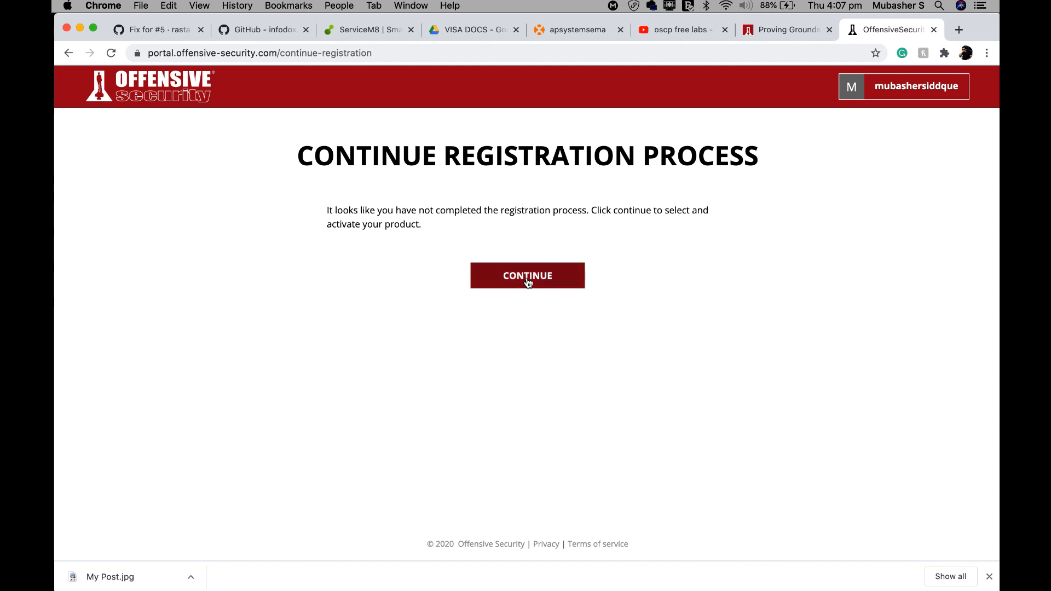
{"action": "left_click", "coordinate": [528, 274]}
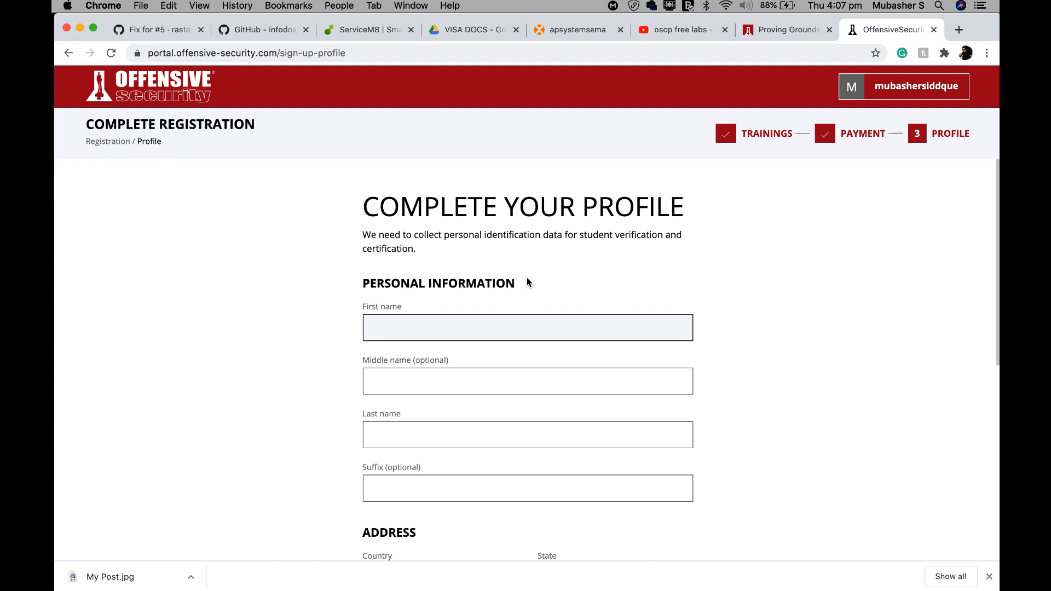
Start entering the first name in the Personal Information section.
{"action": "left_click", "coordinate": [527, 327]}
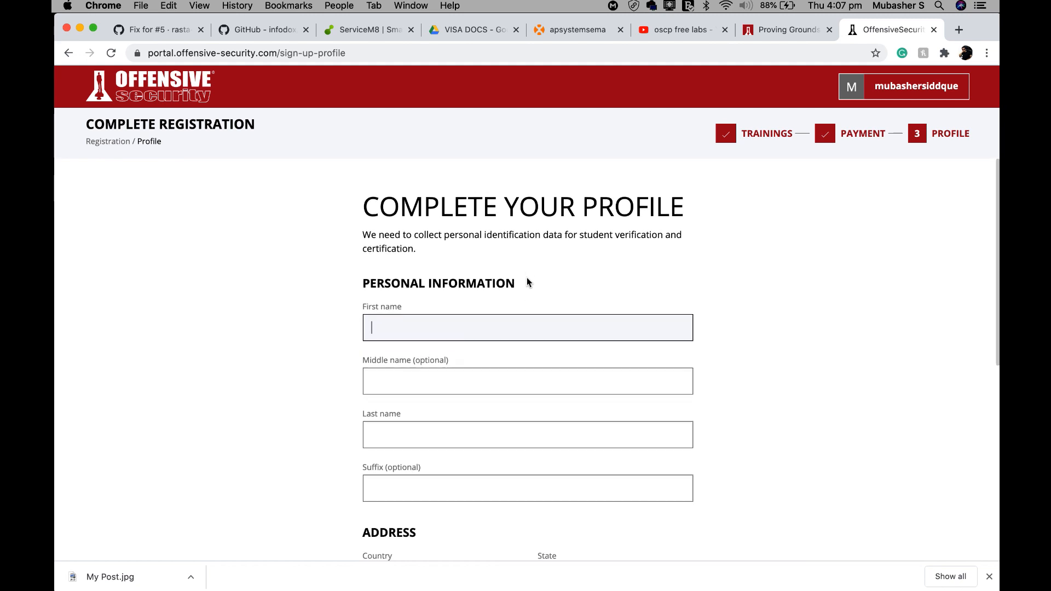
{"action": "mouse_move", "coordinate": [204, 484]}
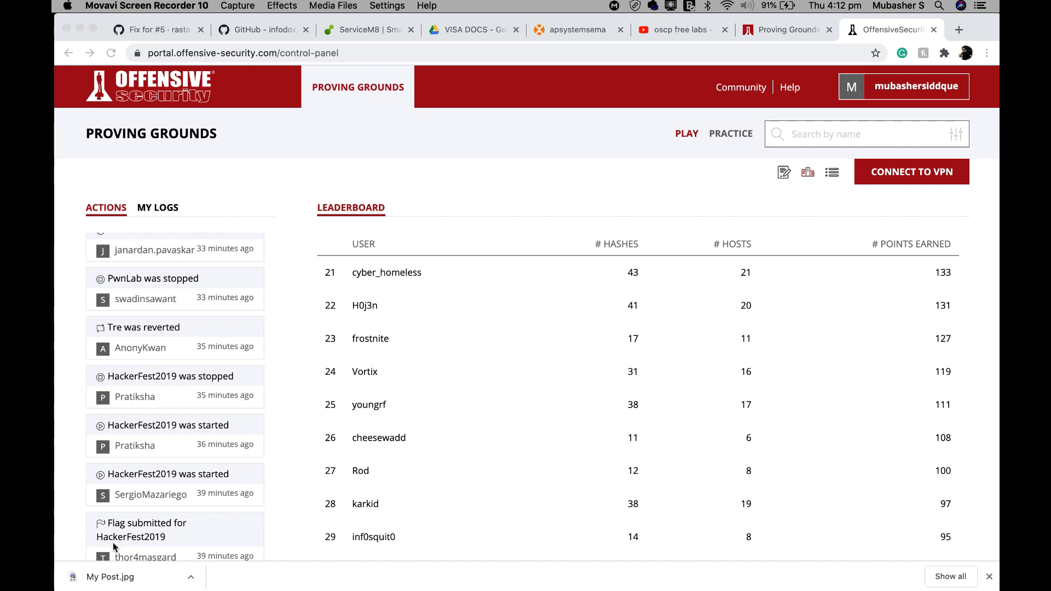
{"action": "mouse_move", "coordinate": [297, 185]}
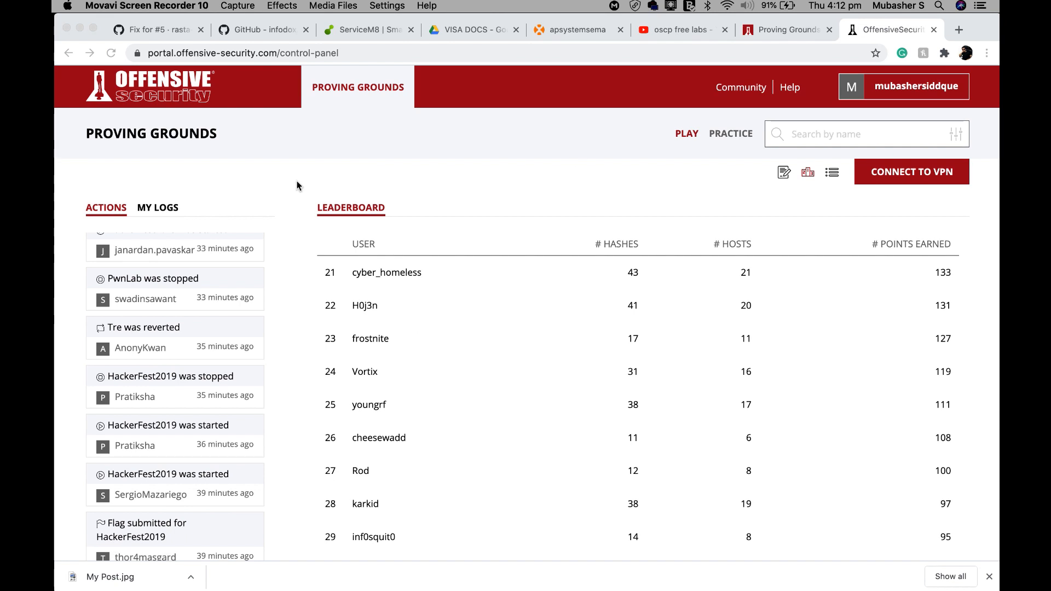
{"action": "mouse_move", "coordinate": [124, 237]}
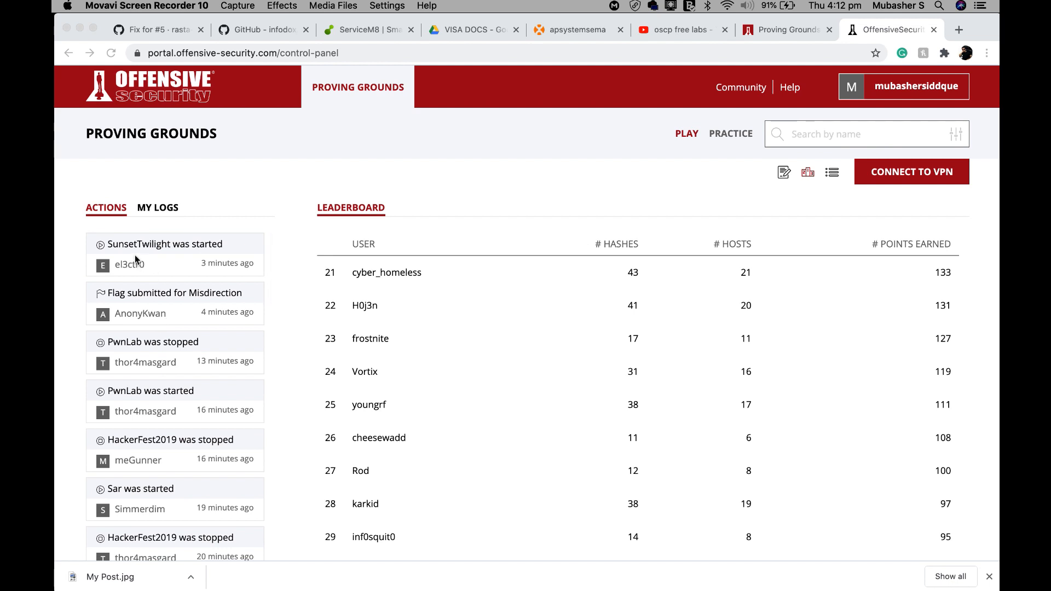
{"action": "mouse_move", "coordinate": [141, 279]}
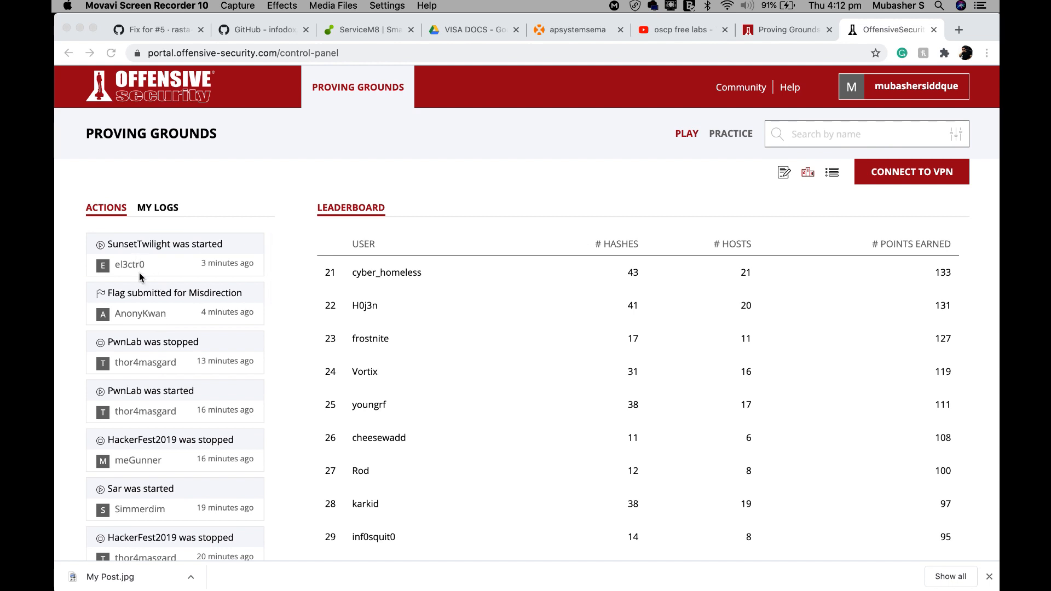
{"action": "mouse_move", "coordinate": [125, 318]}
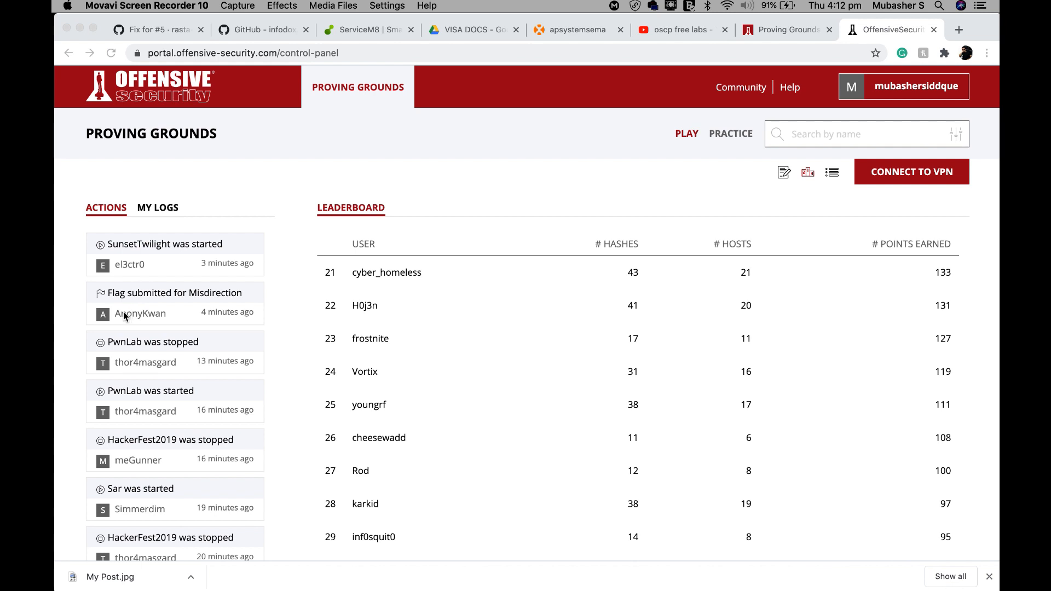
{"action": "mouse_move", "coordinate": [172, 298]}
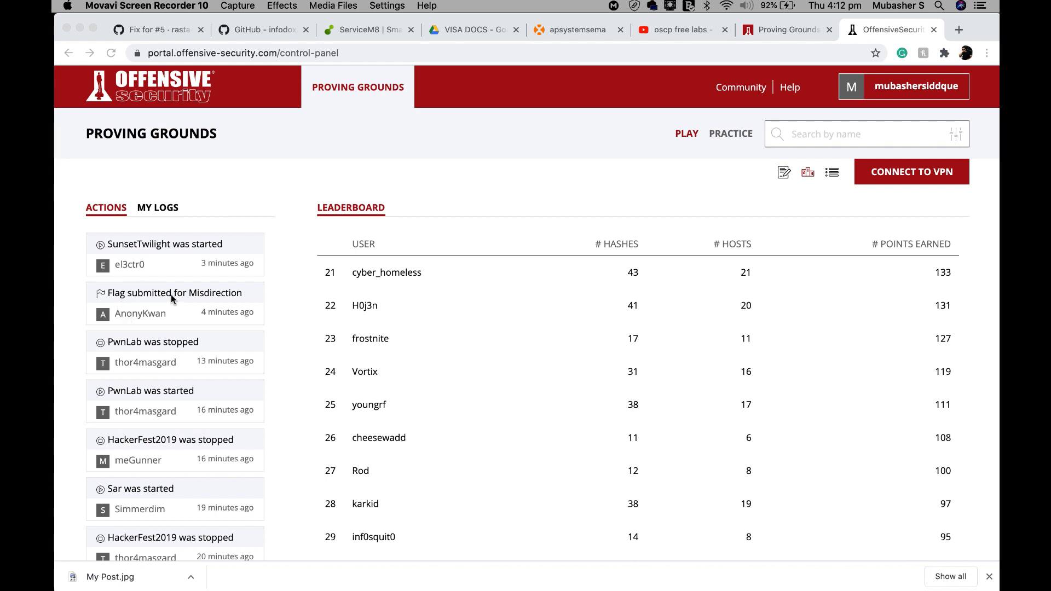
{"action": "scroll", "scroll_direction": "down", "scroll_amount": 3}
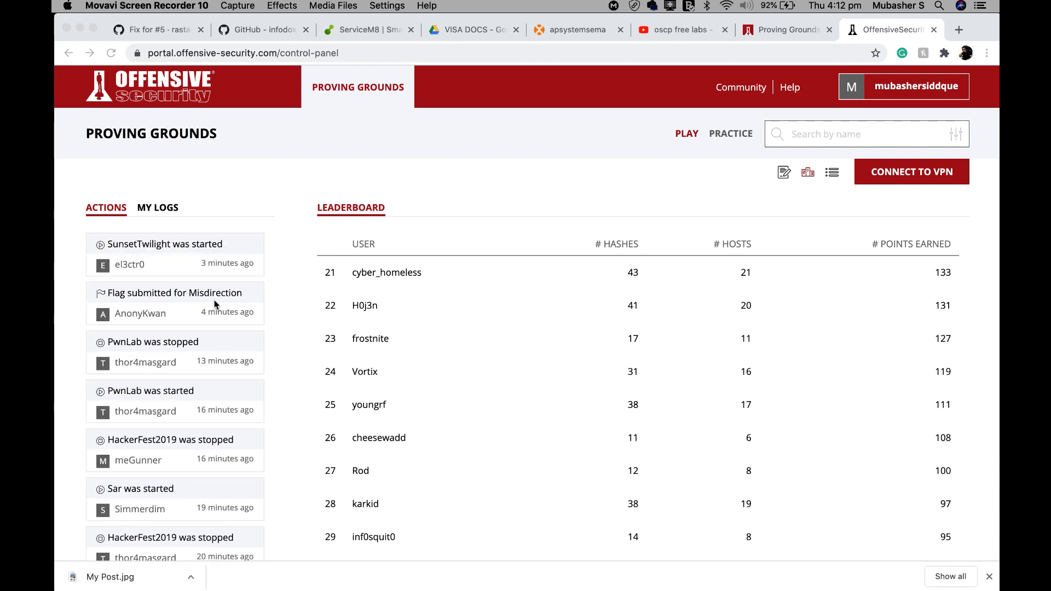
{"action": "mouse_move", "coordinate": [191, 342]}
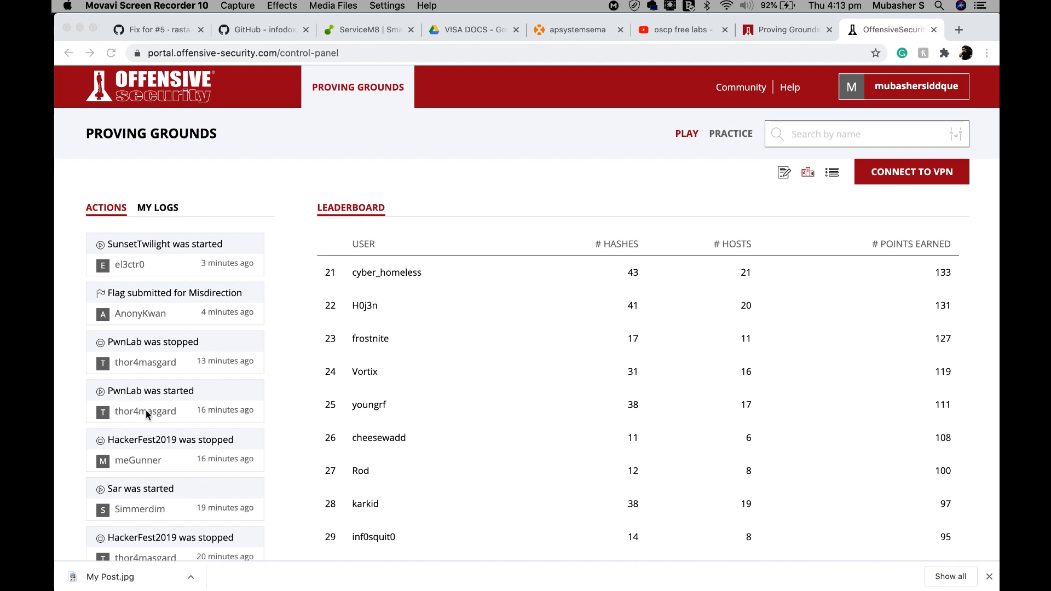
{"action": "scroll", "scroll_direction": "down", "scroll_amount": 3}
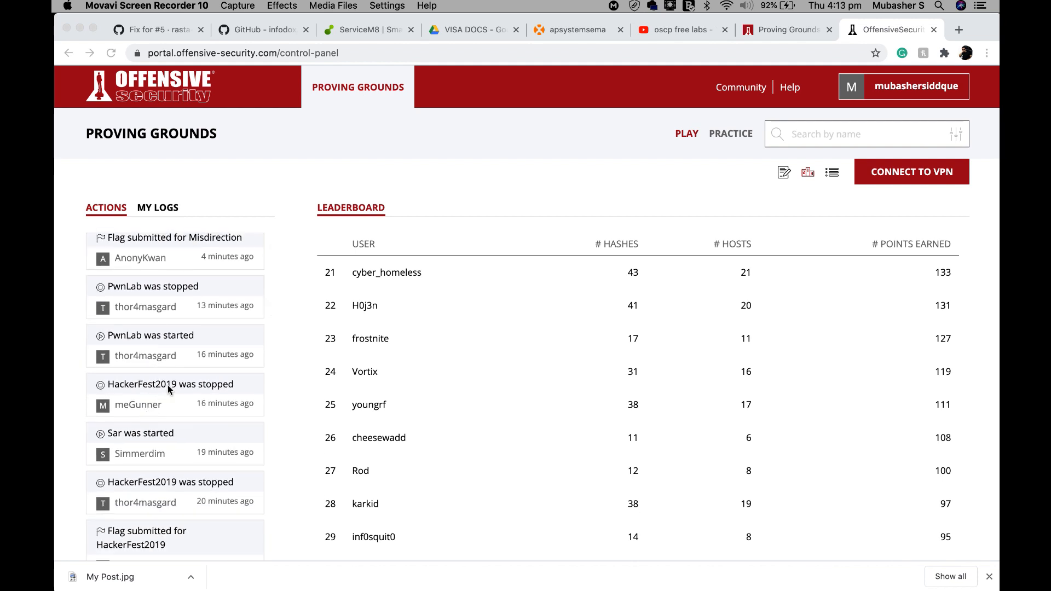
{"action": "scroll", "scroll_direction": "down", "scroll_amount": 3}
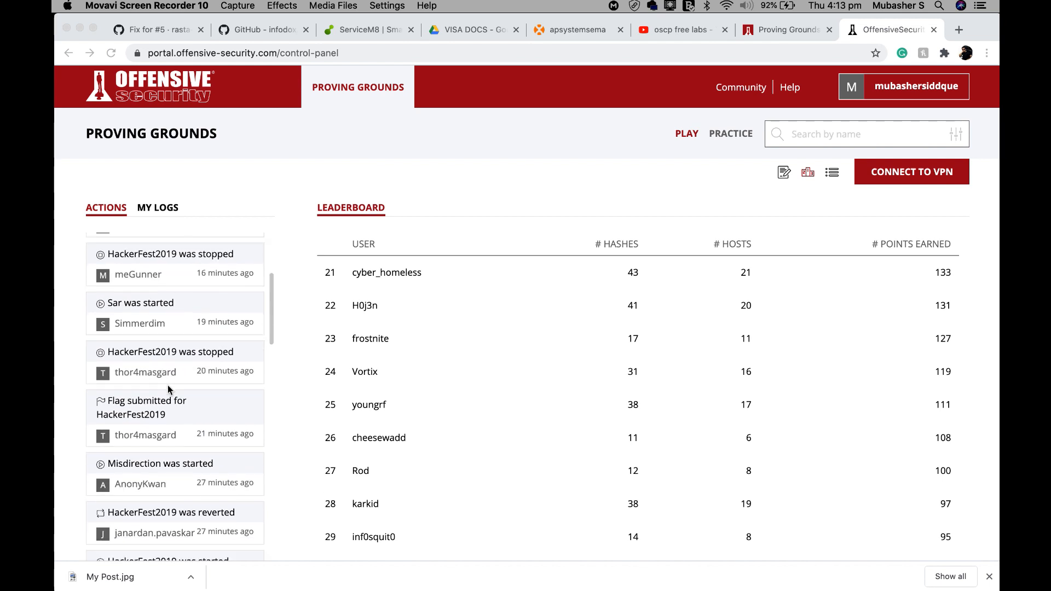
{"action": "scroll", "scroll_direction": "down", "scroll_amount": 3}
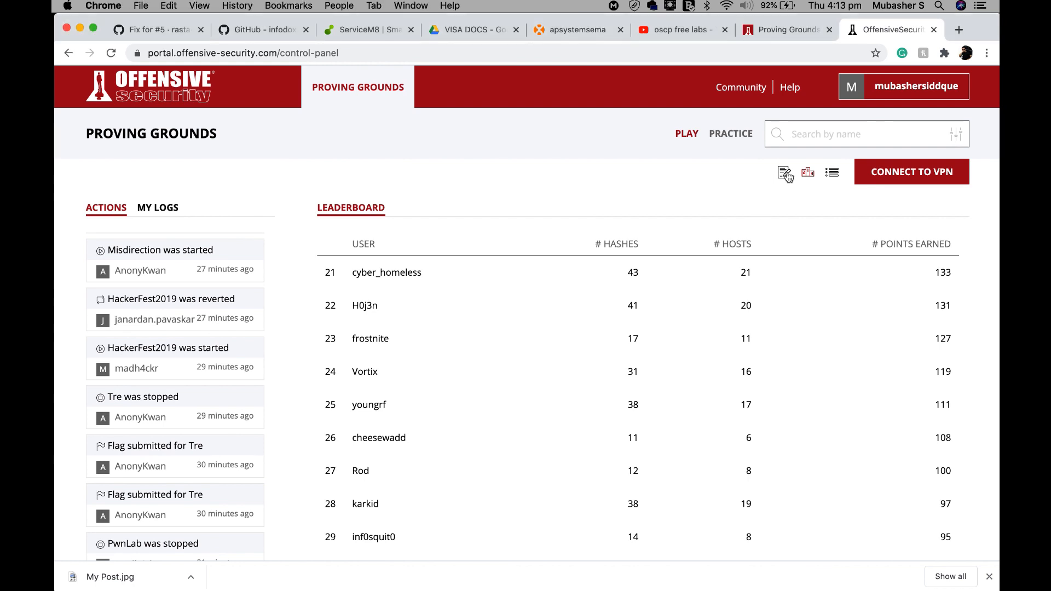
{"action": "mouse_move", "coordinate": [808, 172]}
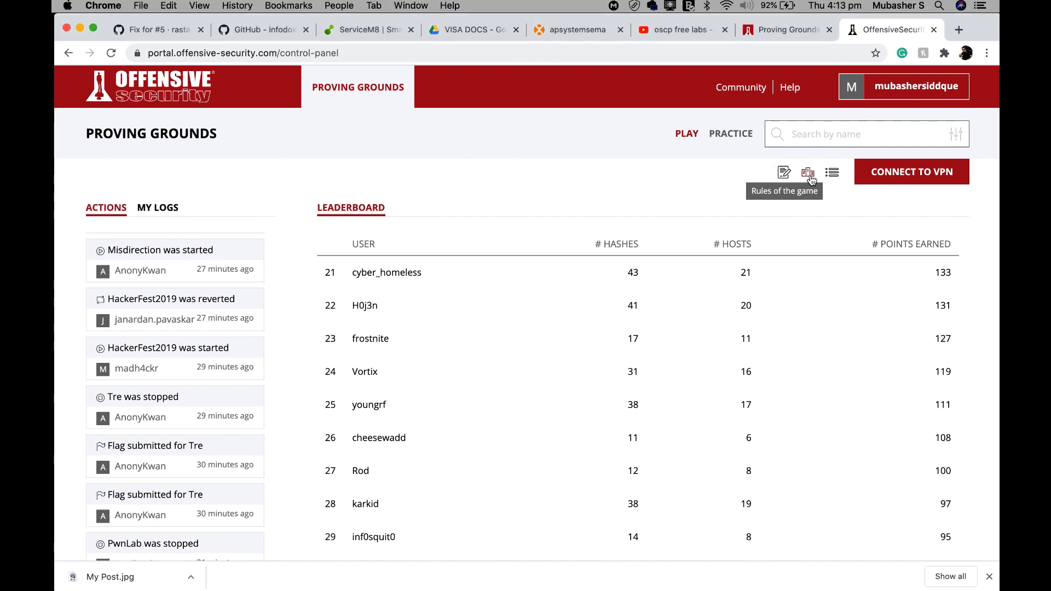
Read through the Getting Started guide and switch to the Rules of the Game section.
{"action": "left_click", "coordinate": [784, 171]}
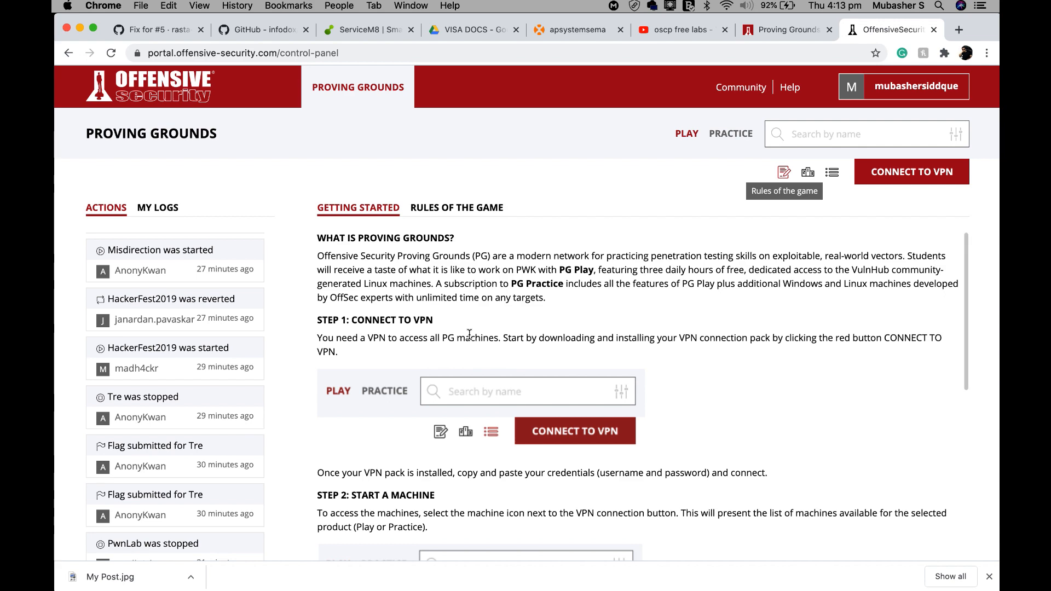
{"action": "scroll", "scroll_direction": "down", "scroll_amount": 3}
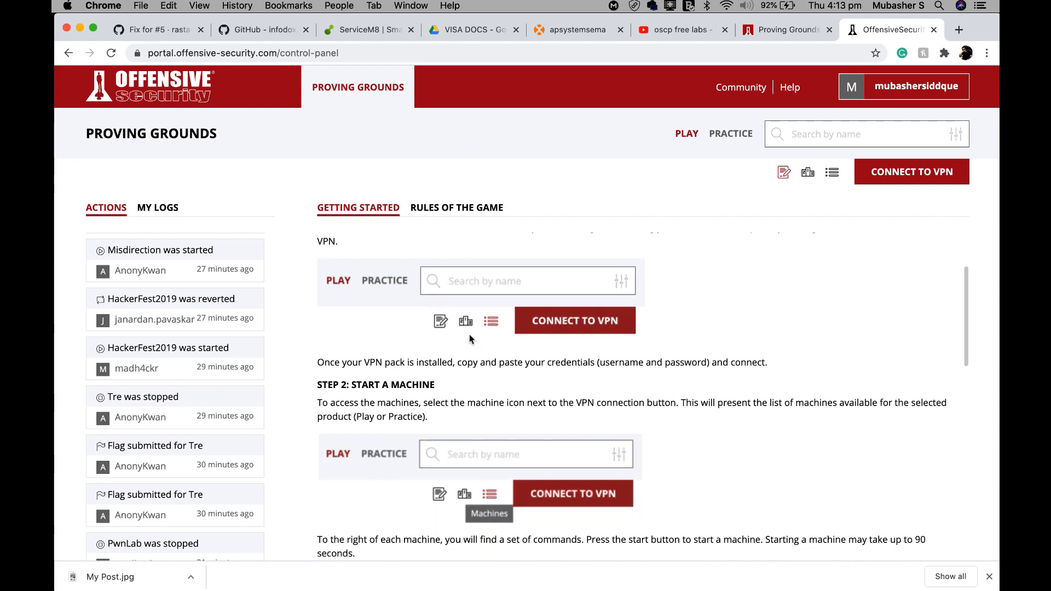
{"action": "scroll", "scroll_direction": "down", "scroll_amount": 3}
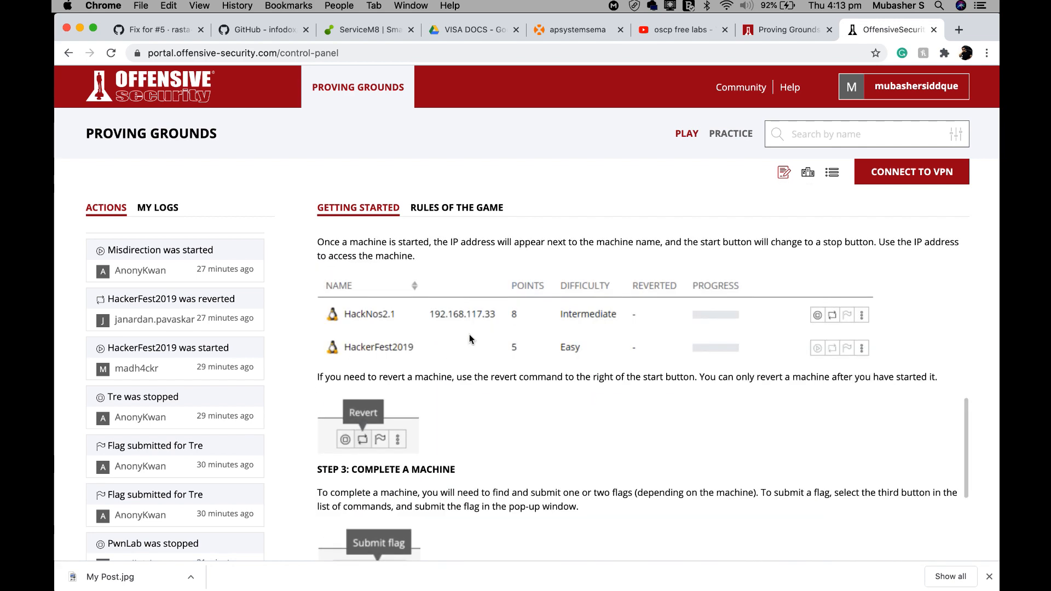
{"action": "scroll", "scroll_direction": "down", "scroll_amount": 3}
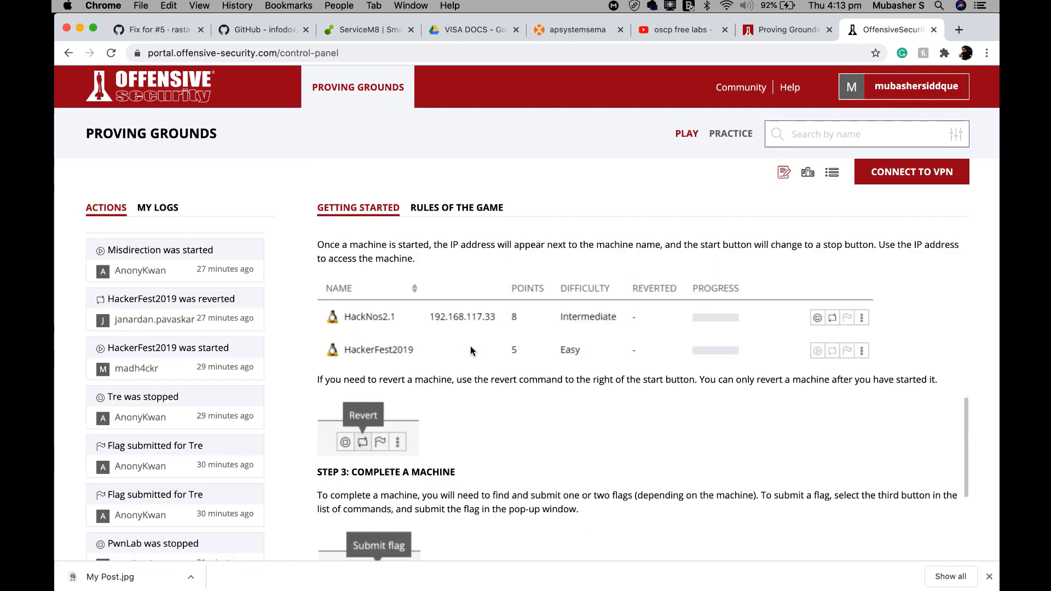
{"action": "left_click", "coordinate": [457, 208]}
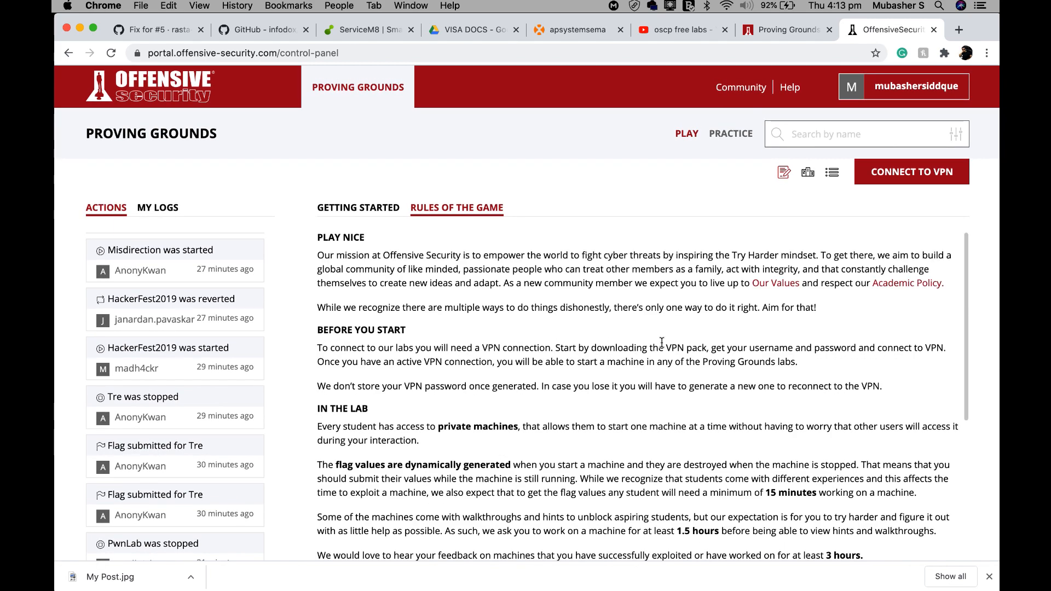
{"action": "mouse_move", "coordinate": [923, 192]}
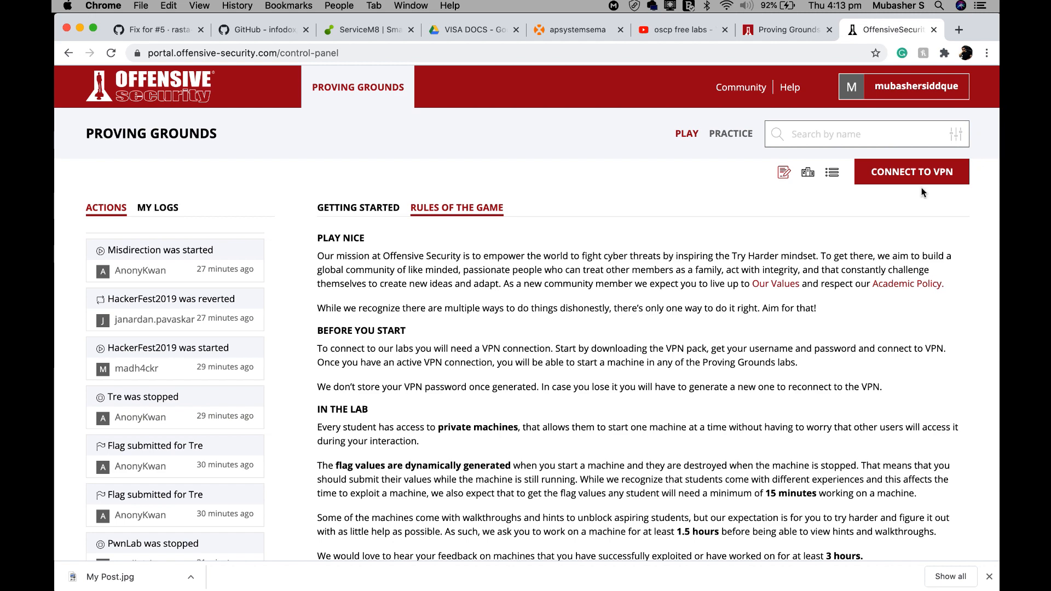
Show the VPN connection details with the username and regenerate the VPN password.
{"action": "left_click", "coordinate": [913, 172]}
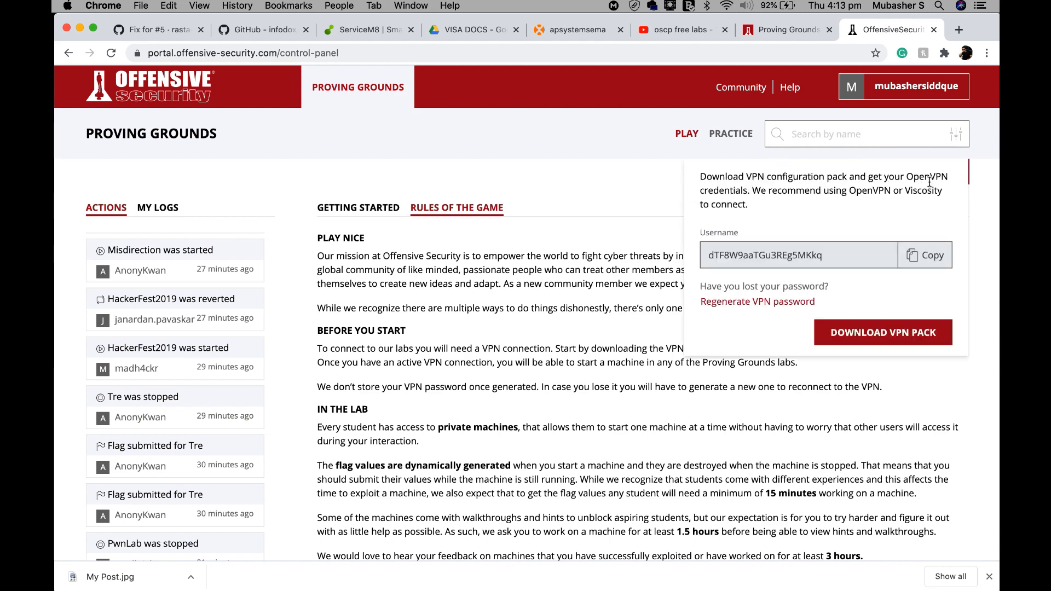
{"action": "mouse_move", "coordinate": [781, 215]}
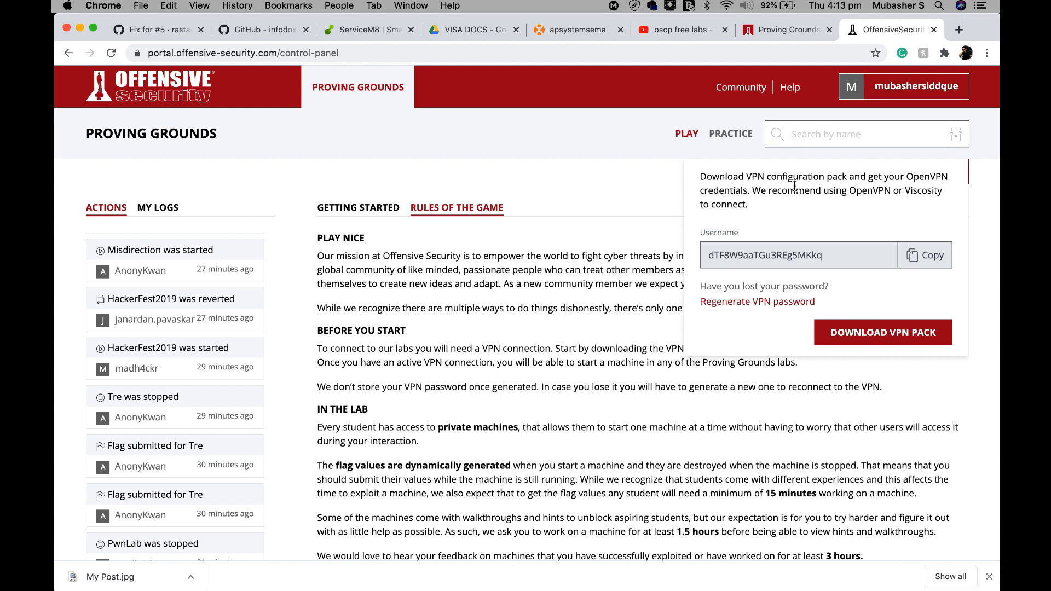
{"action": "mouse_move", "coordinate": [809, 187]}
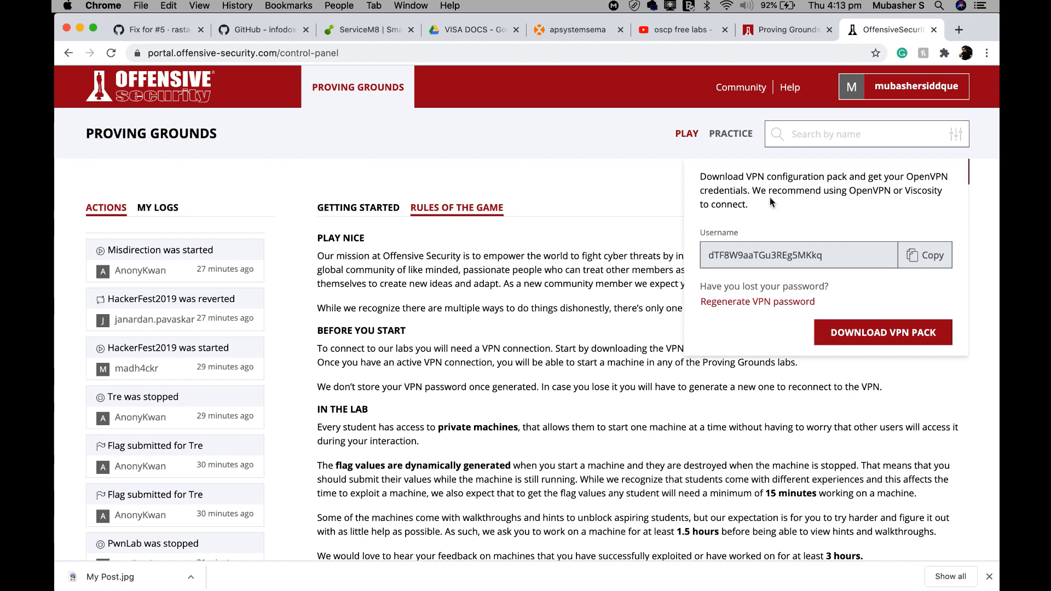
{"action": "mouse_move", "coordinate": [767, 208]}
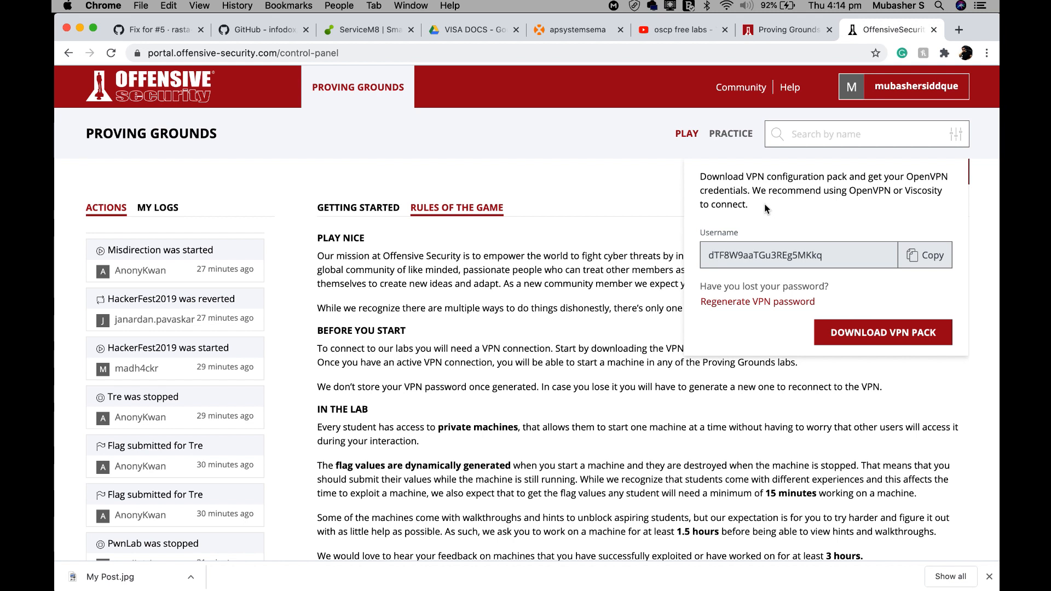
{"action": "mouse_move", "coordinate": [725, 252]}
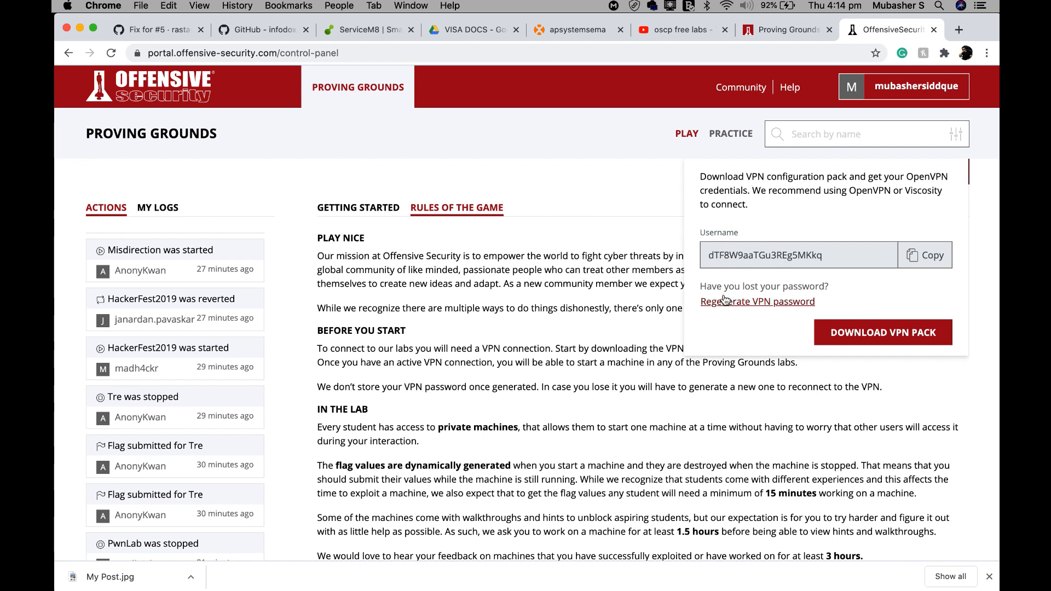
{"action": "mouse_move", "coordinate": [785, 286]}
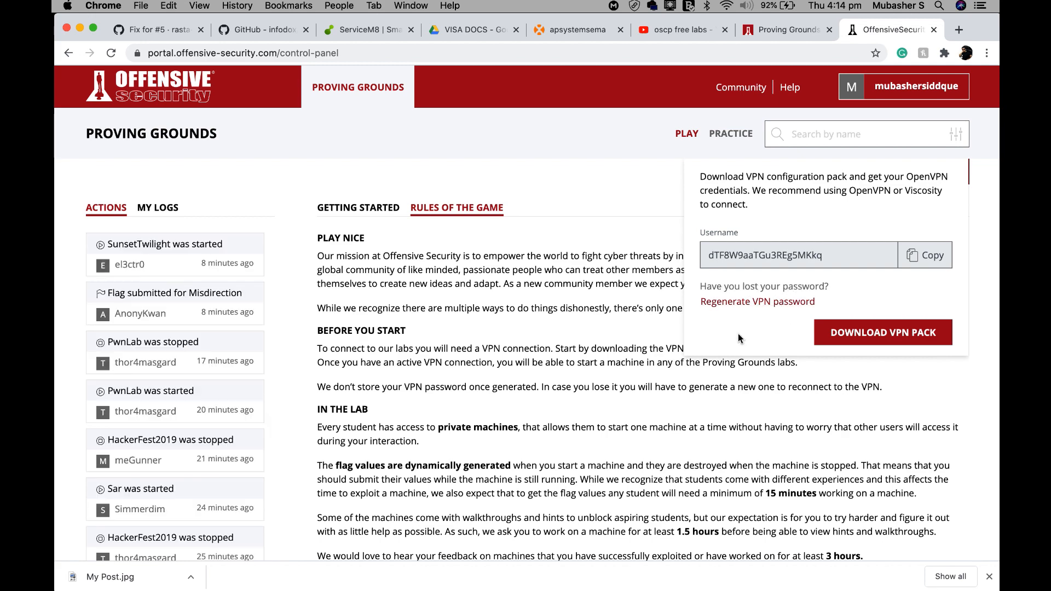
{"action": "mouse_move", "coordinate": [774, 309]}
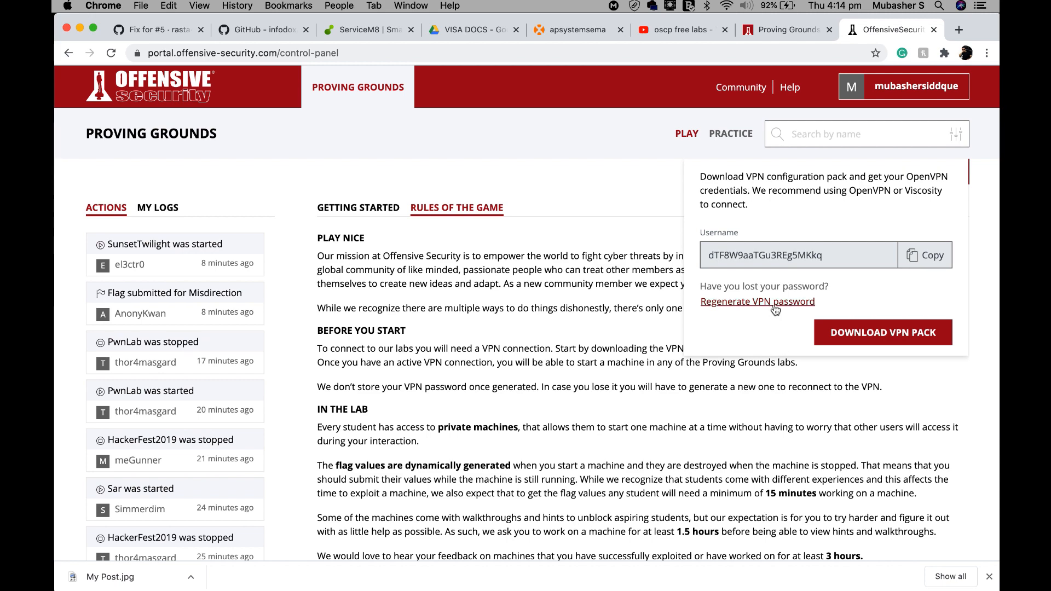
{"action": "left_click", "coordinate": [757, 301]}
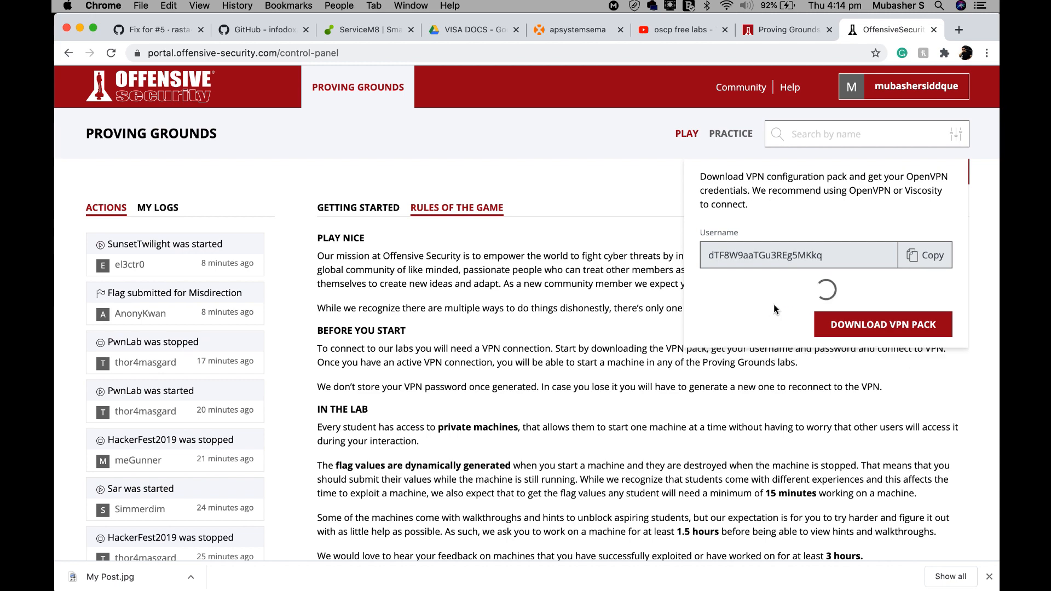
{"action": "mouse_move", "coordinate": [795, 315]}
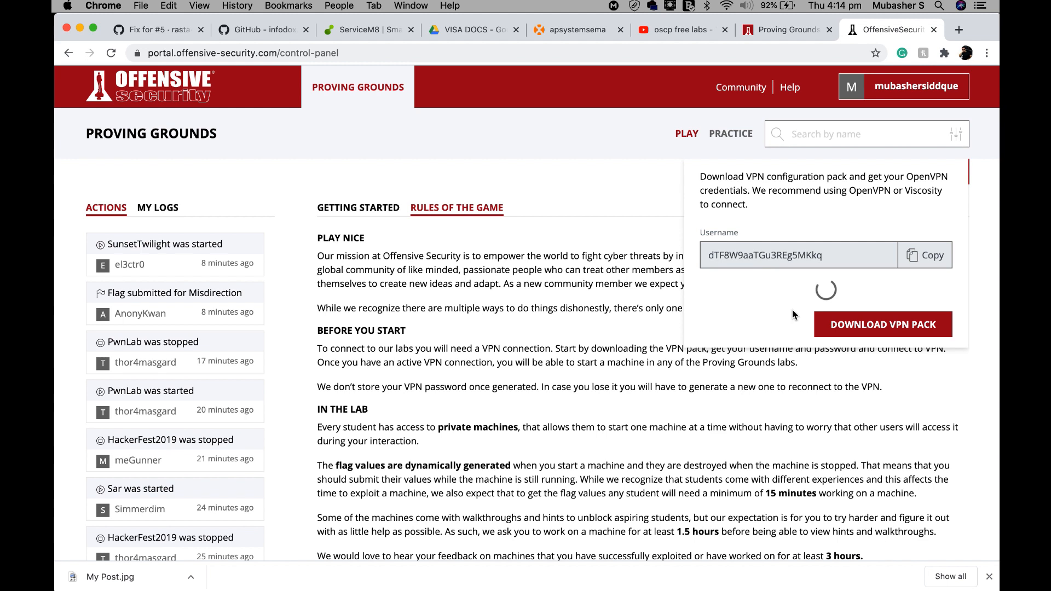